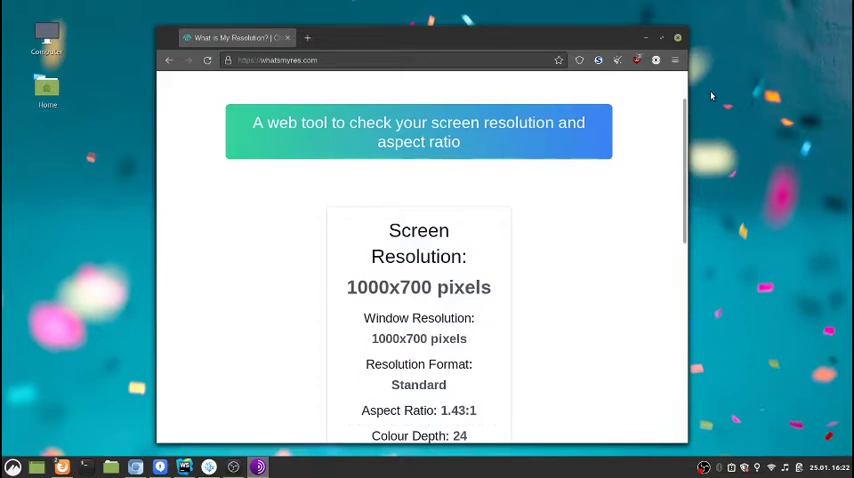
{"action": "mouse_move", "coordinate": [383, 93]}
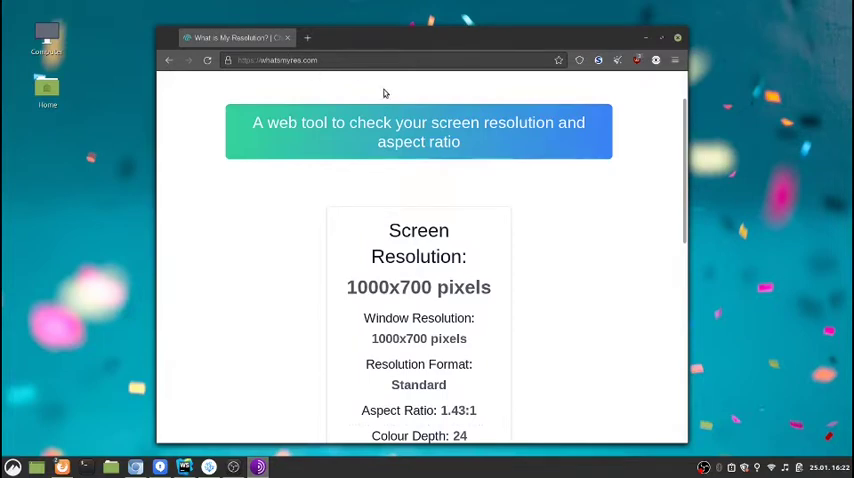
{"action": "mouse_move", "coordinate": [487, 308]}
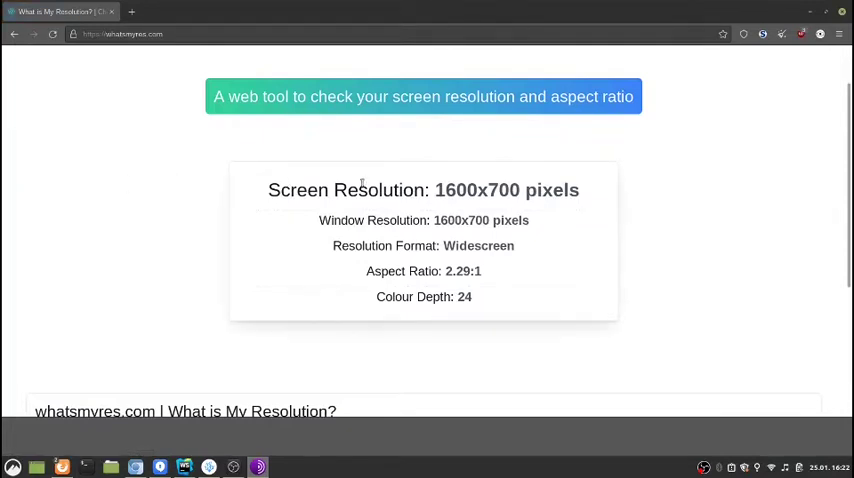
{"action": "mouse_move", "coordinate": [658, 135]}
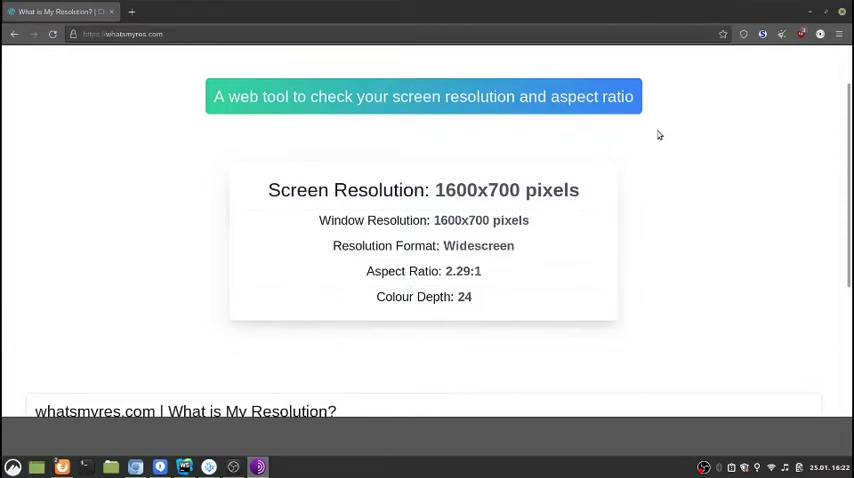
Set Tor Browser's security level to Safest under Privacy & Security settings
{"action": "left_click", "coordinate": [838, 33]}
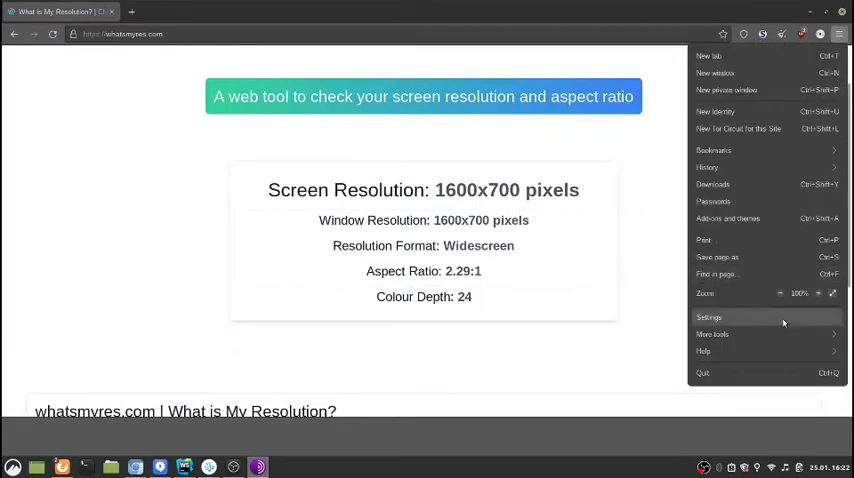
{"action": "left_click", "coordinate": [709, 317]}
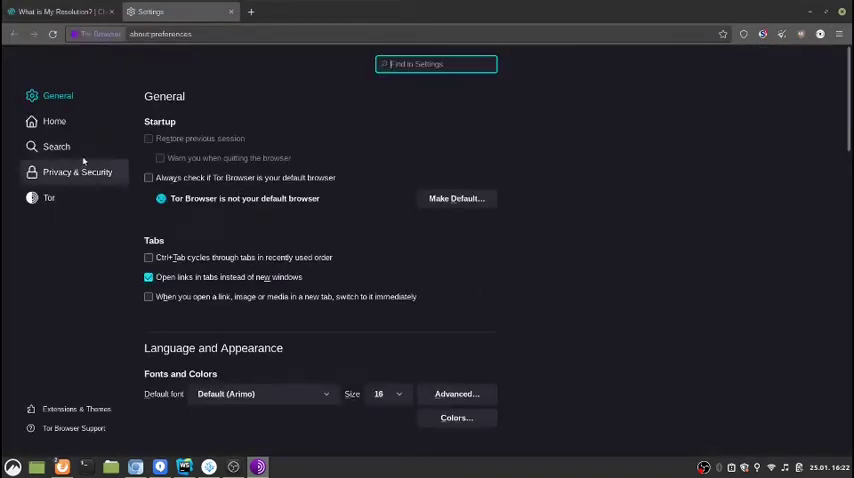
{"action": "left_click", "coordinate": [77, 171]}
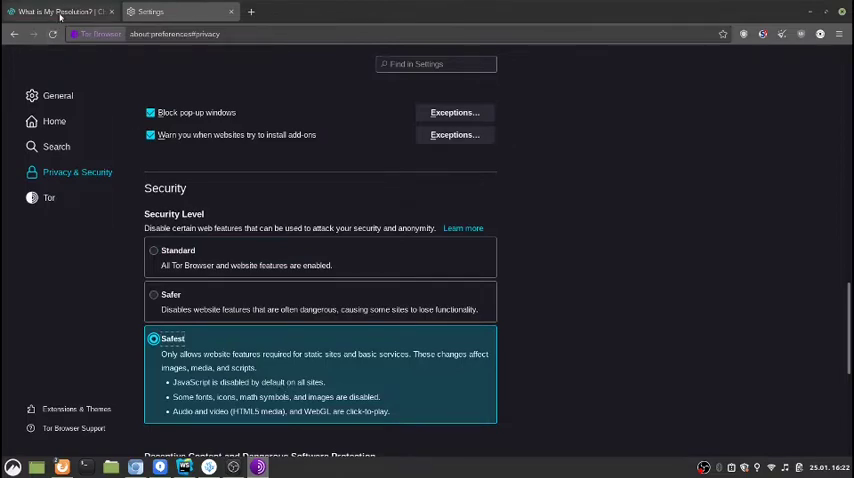
Reload the whatsmyres tab, which now reports no screen resolution values
{"action": "left_click", "coordinate": [55, 11]}
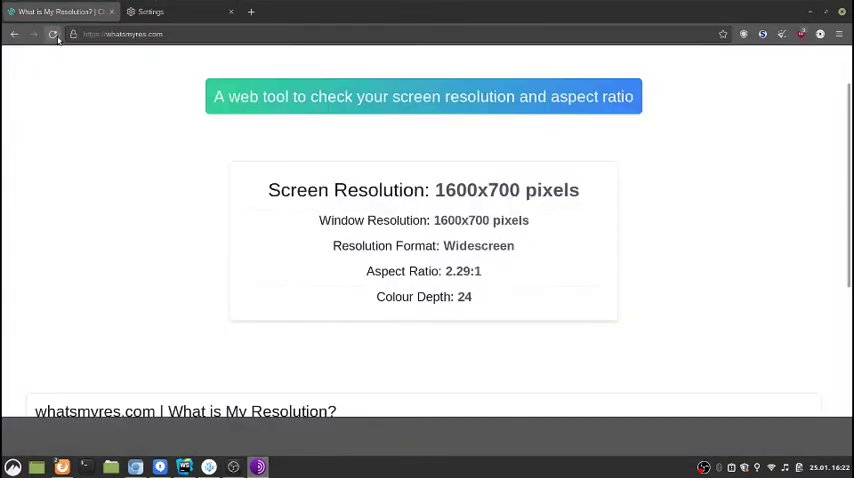
{"action": "left_click", "coordinate": [53, 33]}
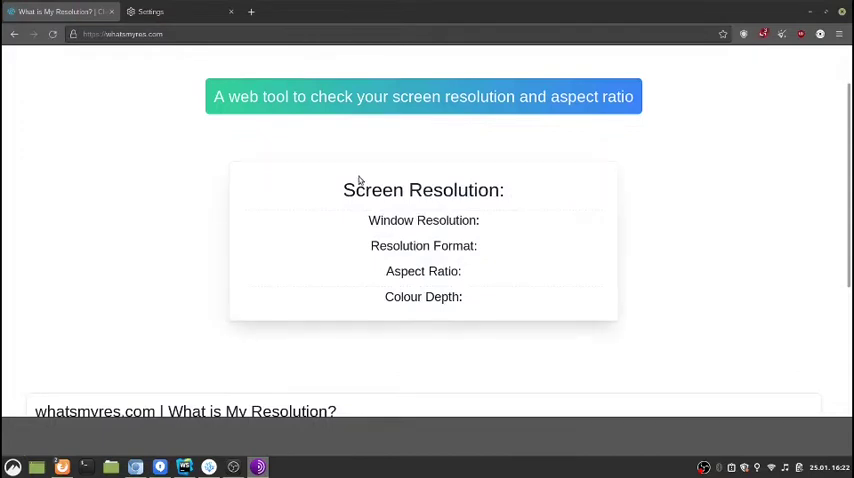
{"action": "mouse_move", "coordinate": [433, 313]}
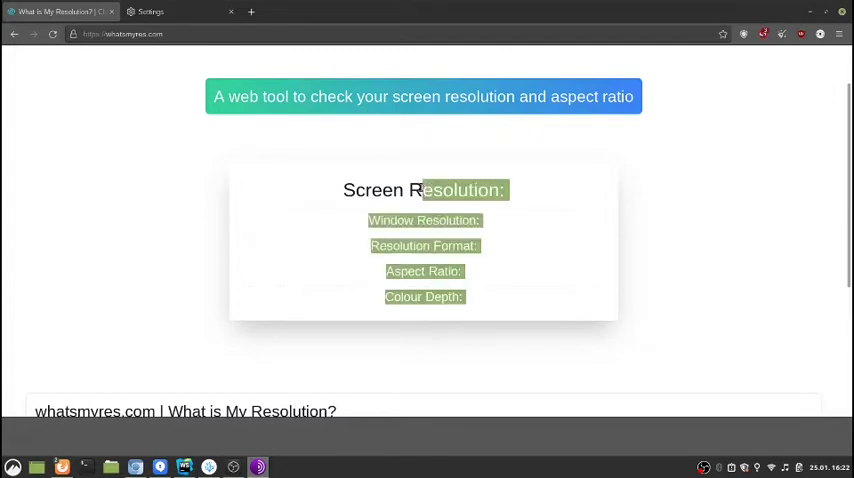
{"action": "left_click", "coordinate": [420, 167]}
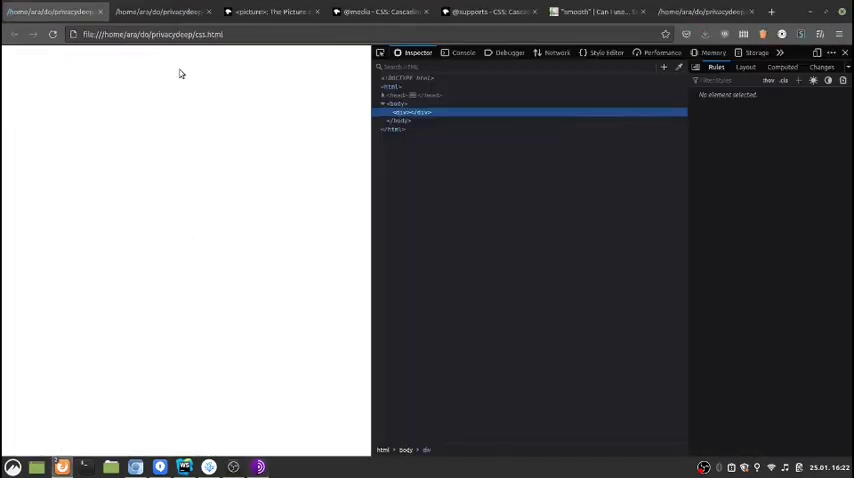
{"action": "mouse_move", "coordinate": [215, 116]}
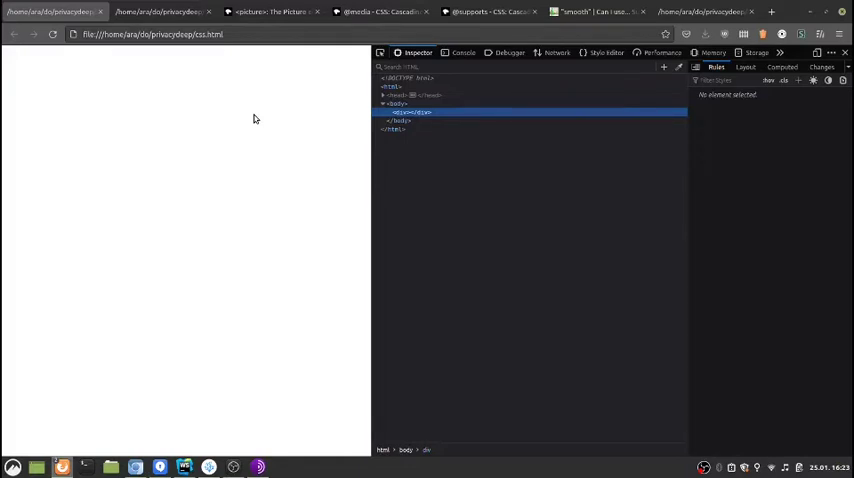
{"action": "mouse_move", "coordinate": [335, 104]}
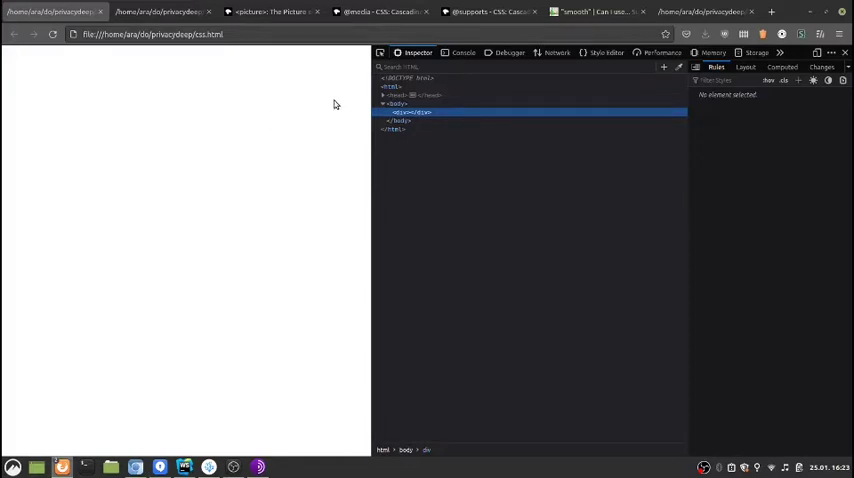
Switch to the local css.html test page tab with the inspector beside it
{"action": "left_click", "coordinate": [380, 11]}
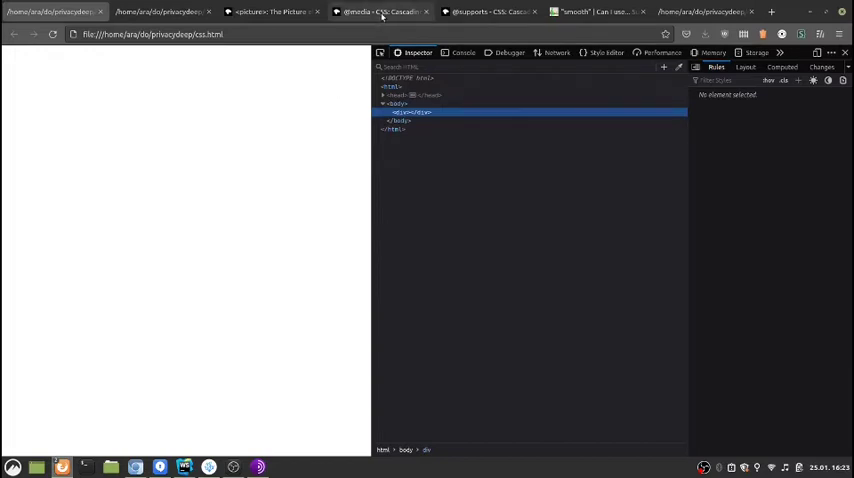
{"action": "left_click", "coordinate": [378, 11]}
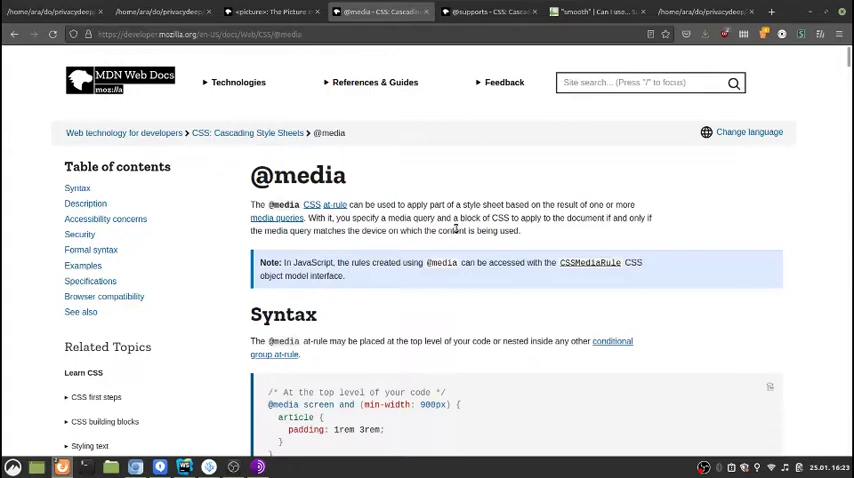
{"action": "scroll", "scroll_direction": "down", "scroll_amount": 3}
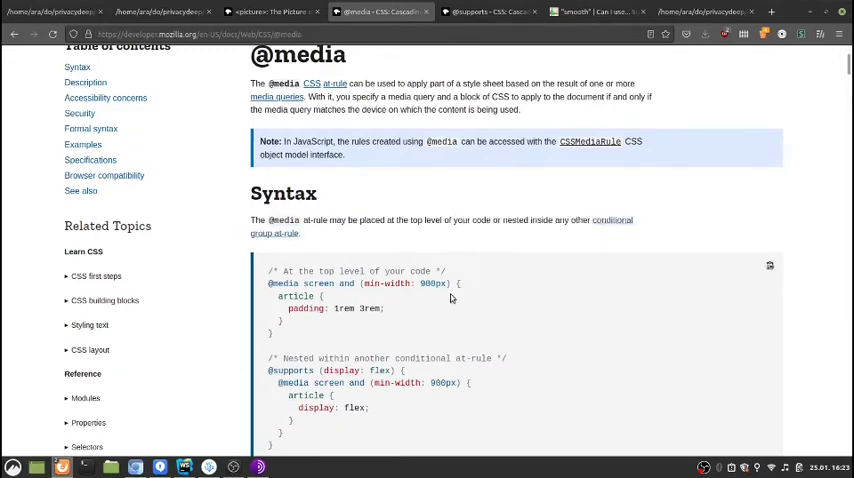
{"action": "scroll", "scroll_direction": "down", "scroll_amount": 3}
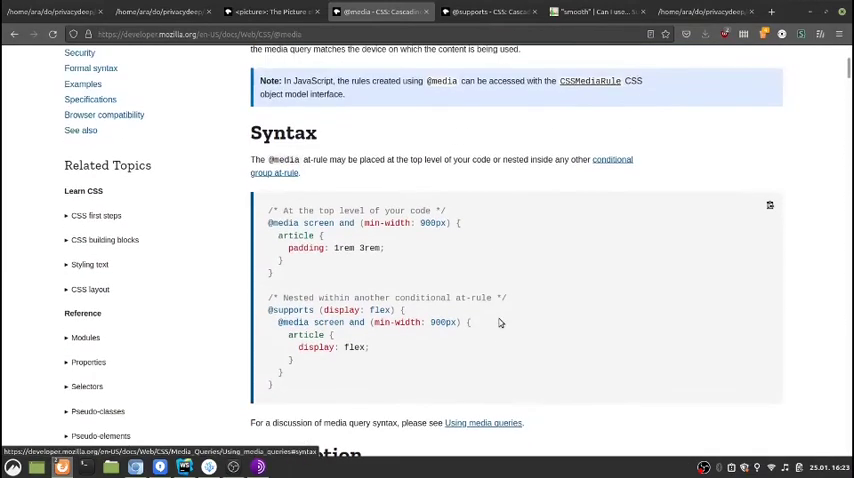
{"action": "mouse_move", "coordinate": [456, 353]}
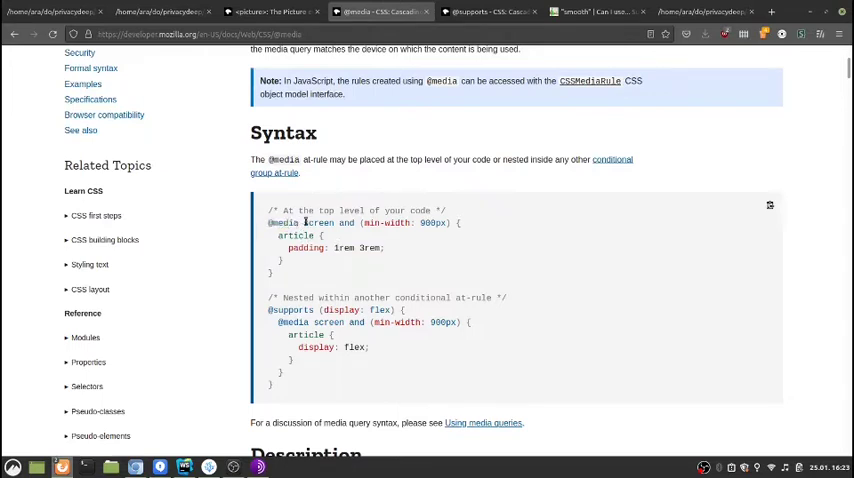
{"action": "double_click", "coordinate": [318, 222]}
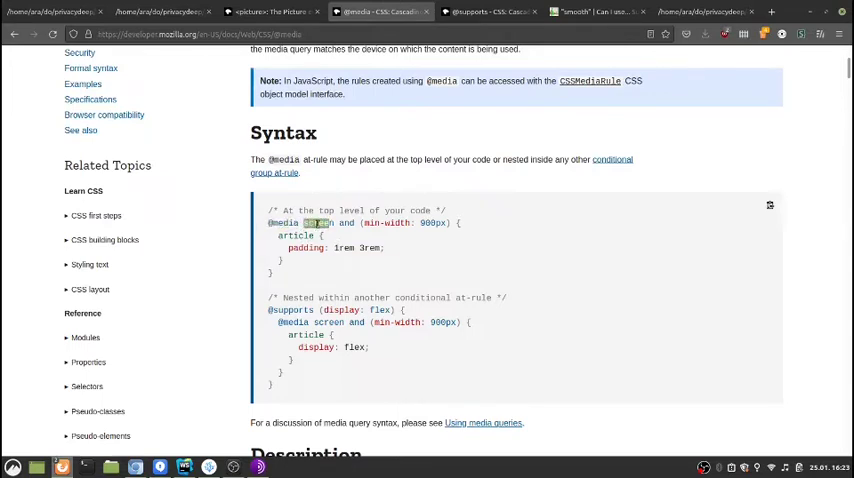
{"action": "double_click", "coordinate": [320, 222]}
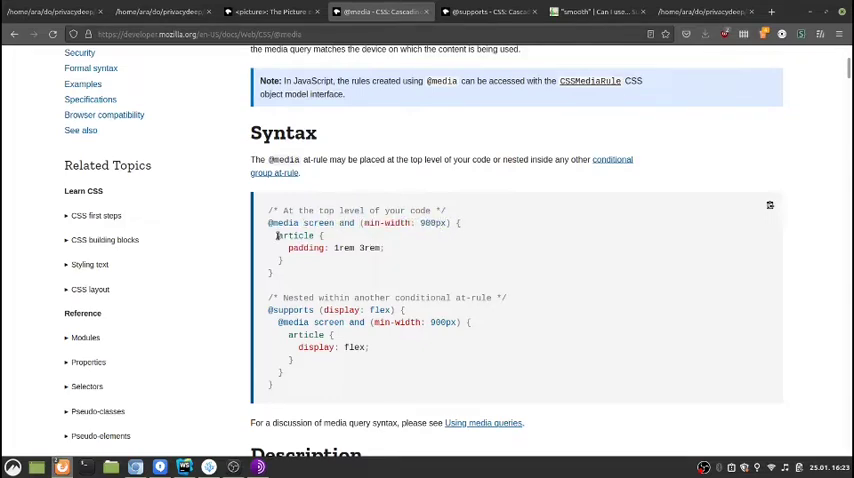
{"action": "mouse_move", "coordinate": [352, 264]}
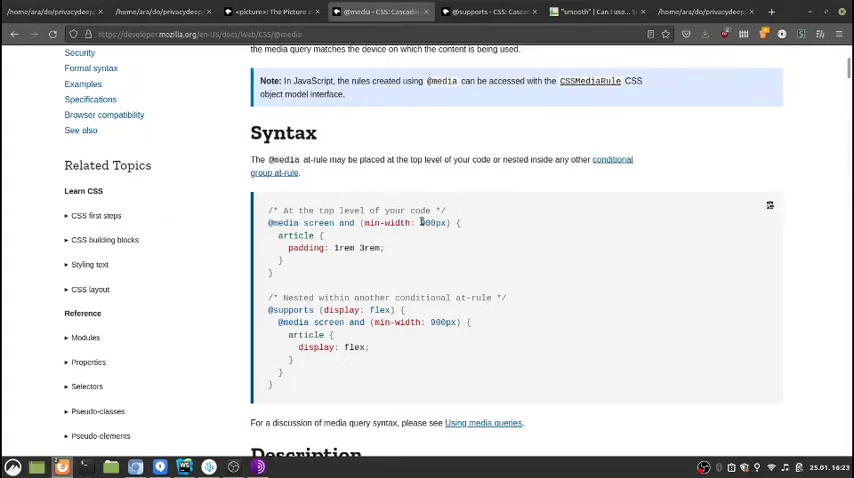
{"action": "double_click", "coordinate": [432, 223]}
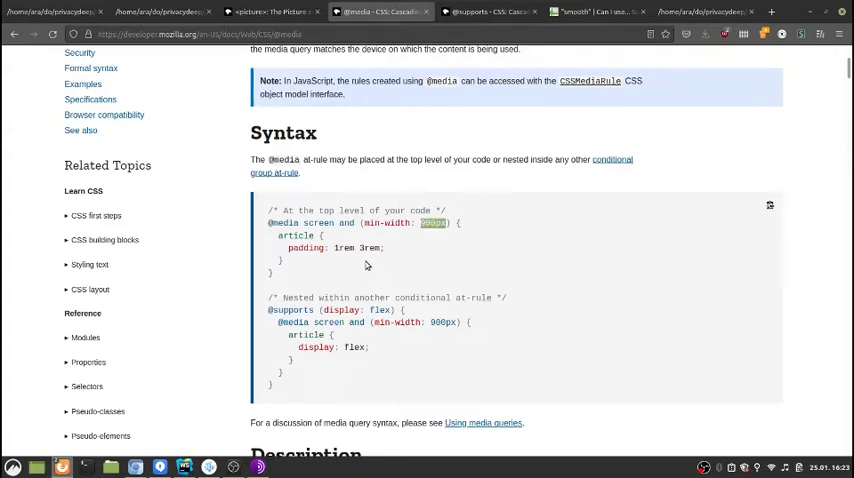
{"action": "mouse_move", "coordinate": [368, 225]}
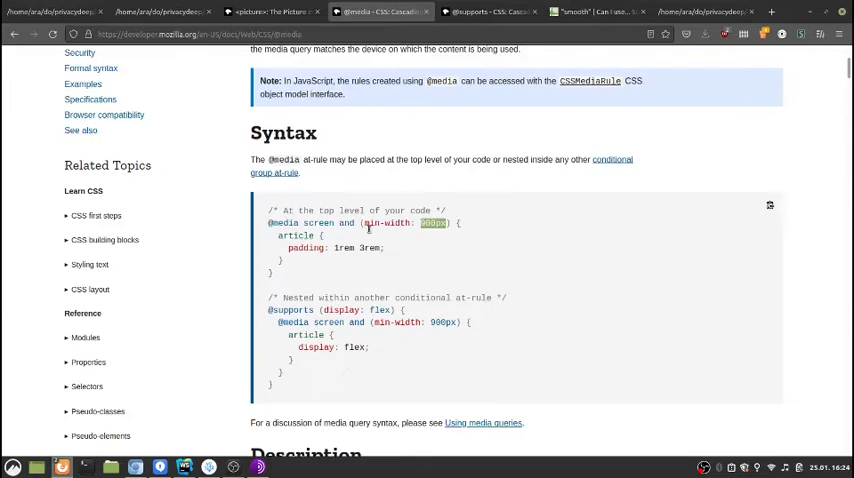
{"action": "mouse_move", "coordinate": [325, 160]}
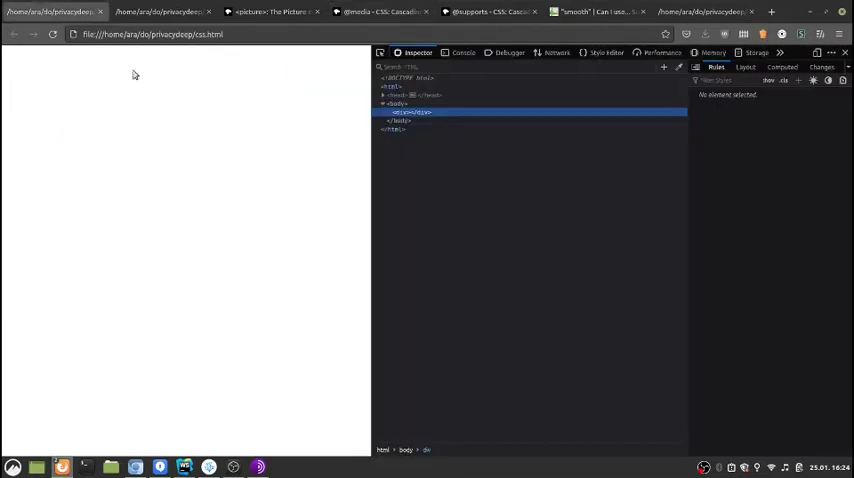
Expand css.html's head and style block to reveal the min-width media rules loading attacker.com URLs
{"action": "left_click", "coordinate": [383, 95]}
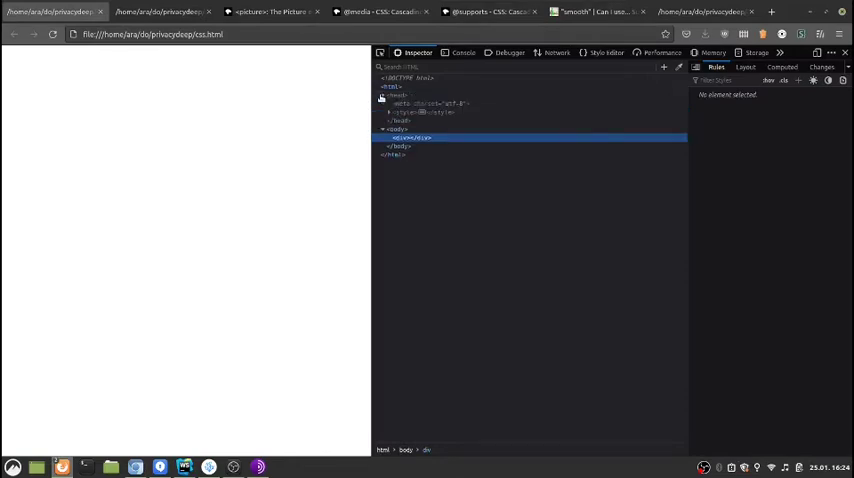
{"action": "left_click", "coordinate": [390, 112]}
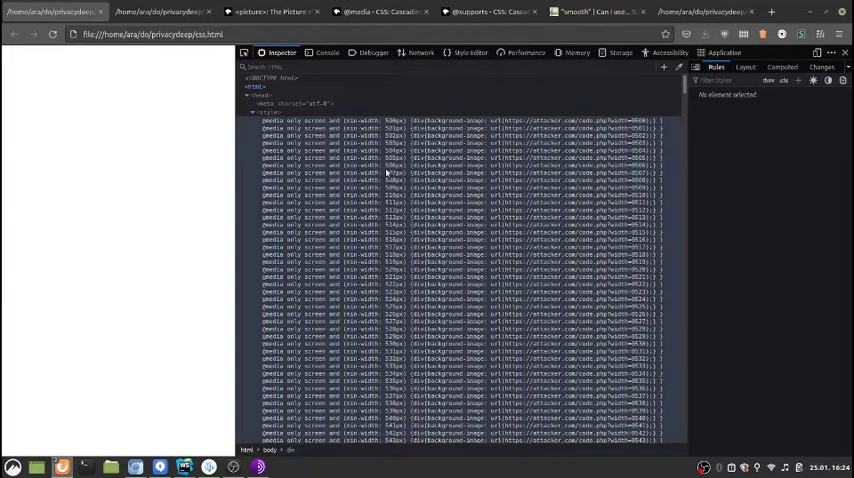
{"action": "mouse_move", "coordinate": [375, 172]}
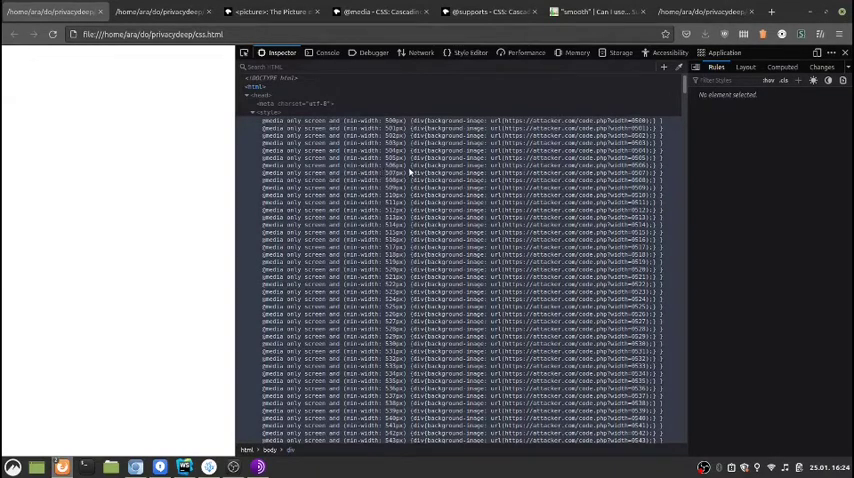
{"action": "mouse_move", "coordinate": [458, 172]}
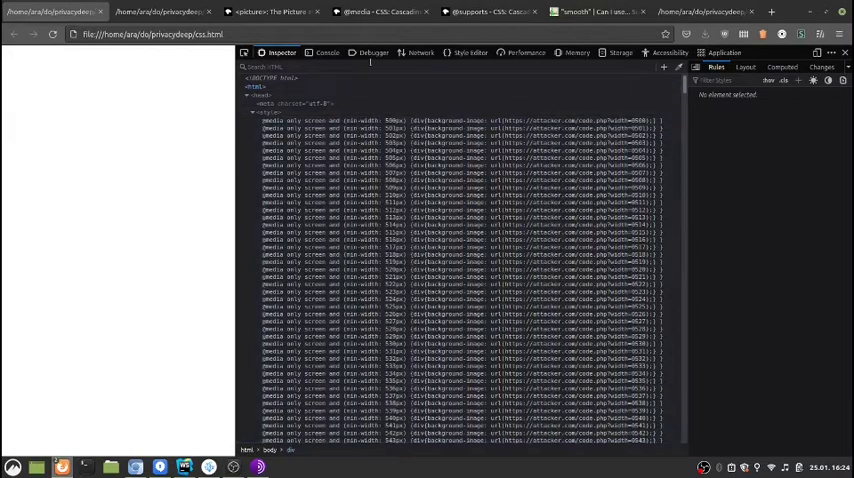
Show the Network panel listing attacker.com code.php?width= requests
{"action": "left_click", "coordinate": [420, 52]}
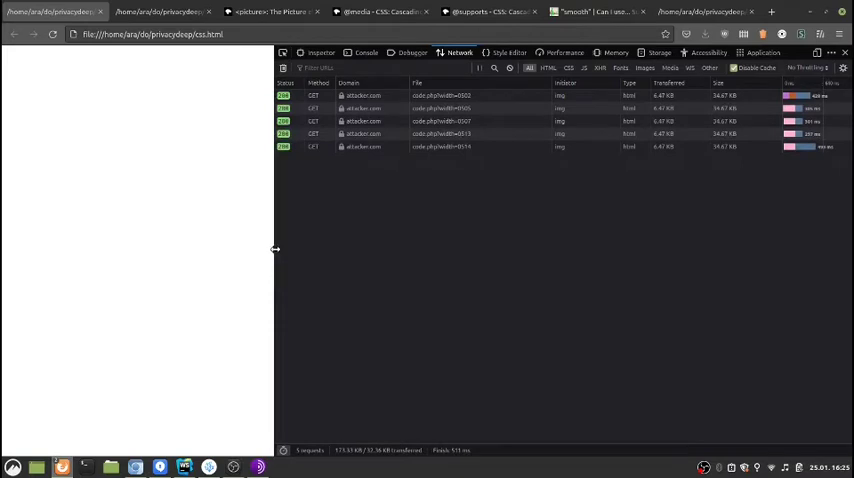
{"action": "mouse_move", "coordinate": [263, 183]}
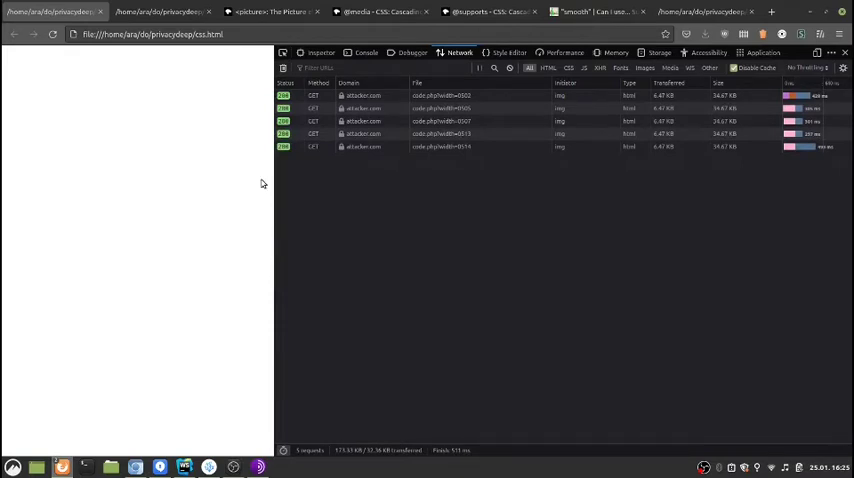
{"action": "mouse_move", "coordinate": [235, 166]}
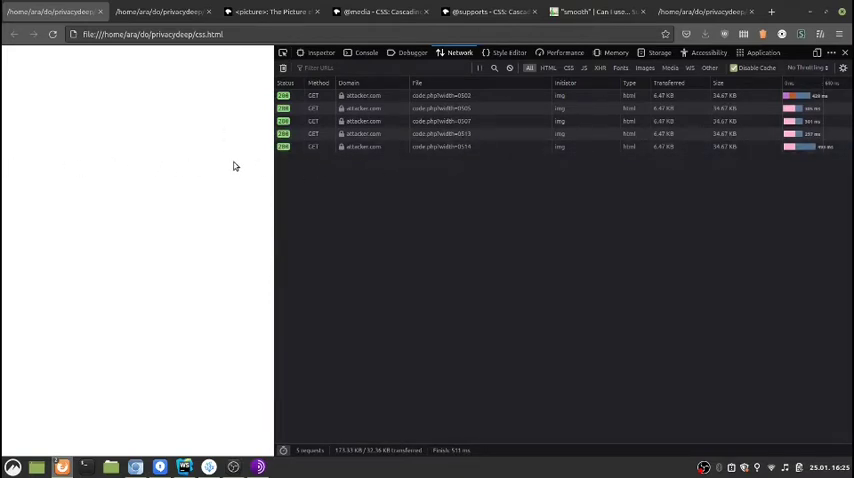
{"action": "mouse_move", "coordinate": [402, 166]}
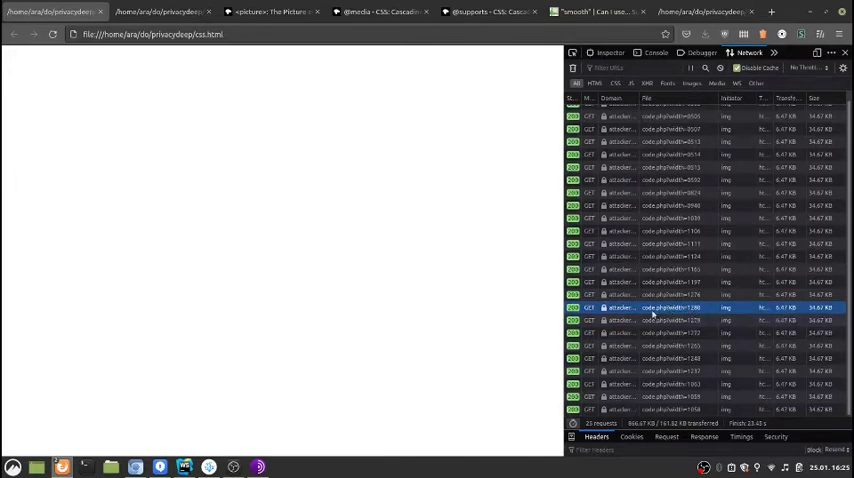
{"action": "mouse_move", "coordinate": [653, 308]}
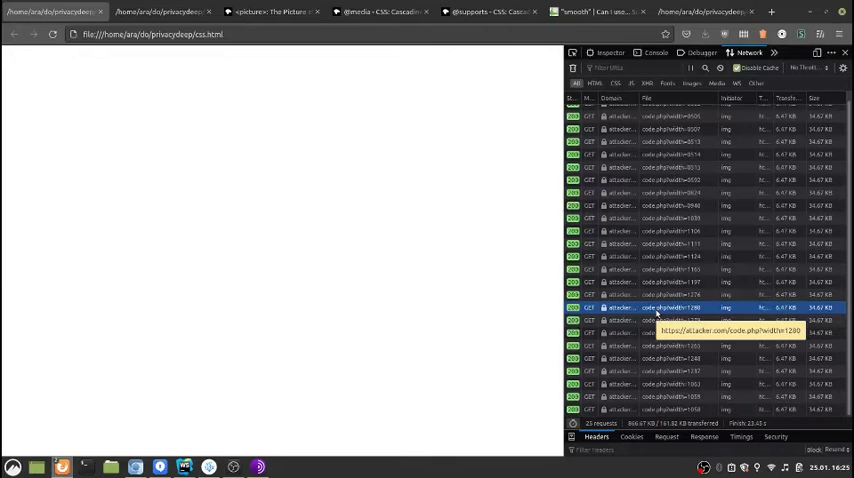
{"action": "mouse_move", "coordinate": [400, 118]}
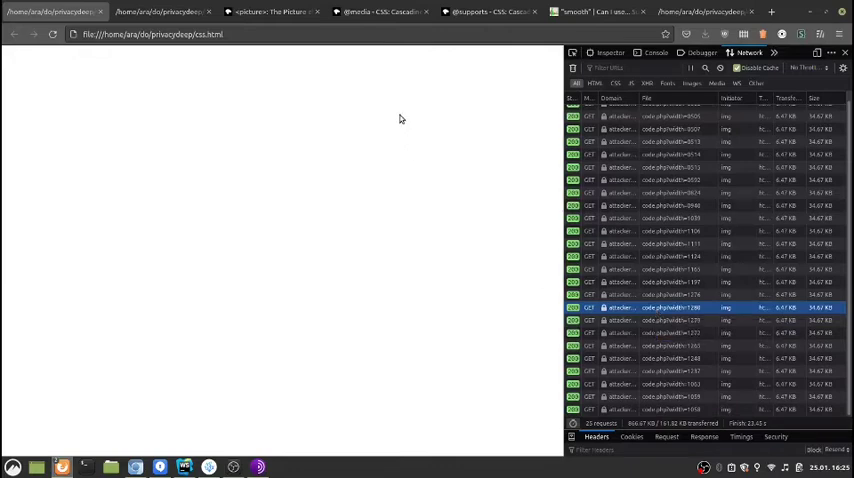
{"action": "mouse_move", "coordinate": [378, 15]}
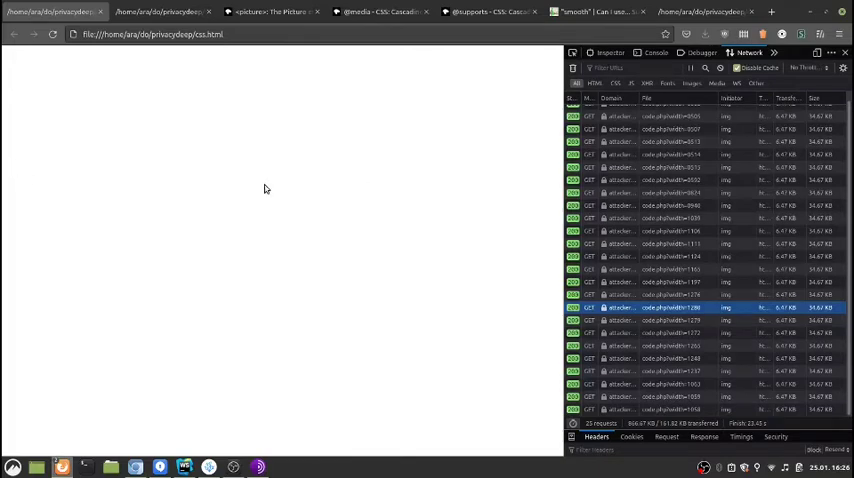
{"action": "mouse_move", "coordinate": [282, 181]}
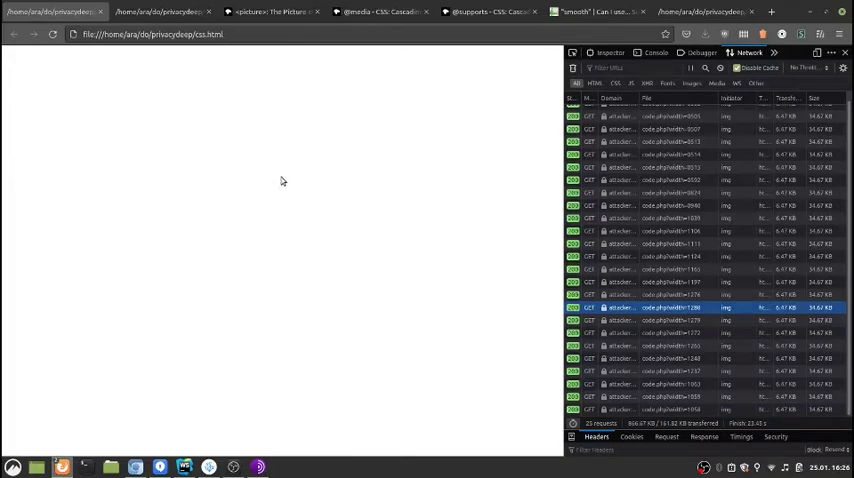
{"action": "mouse_move", "coordinate": [380, 15]}
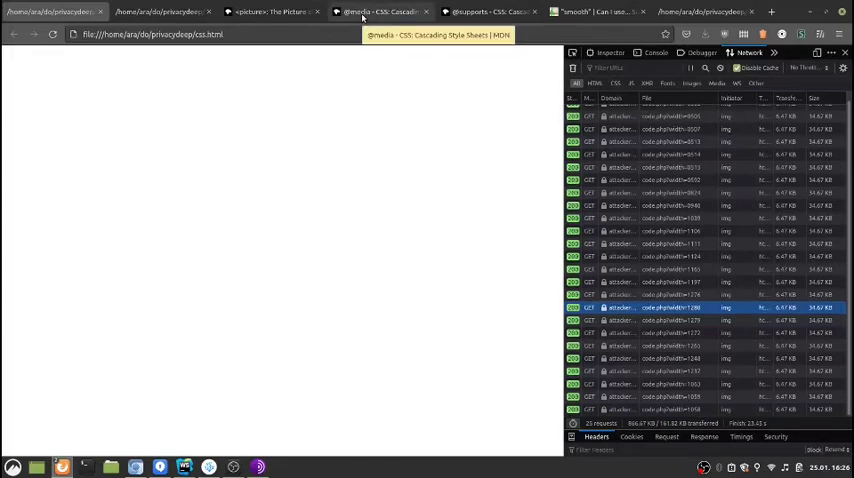
{"action": "left_click", "coordinate": [380, 11]}
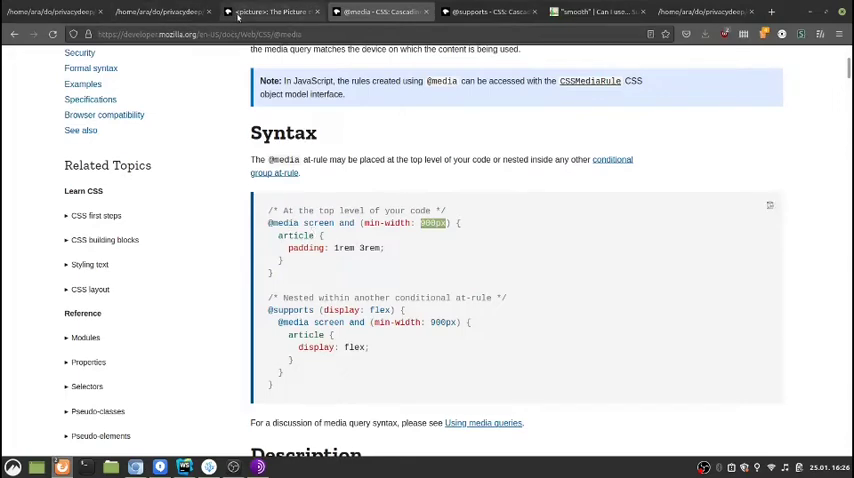
{"action": "left_click", "coordinate": [208, 467]}
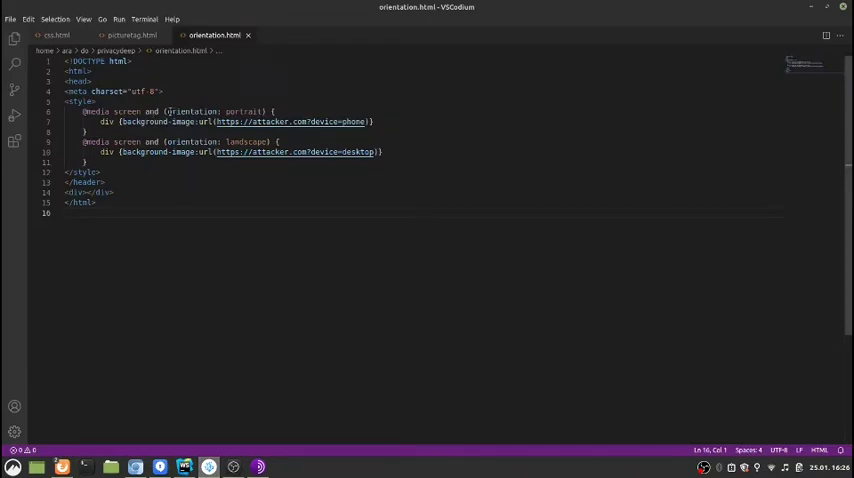
{"action": "double_click", "coordinate": [192, 111]}
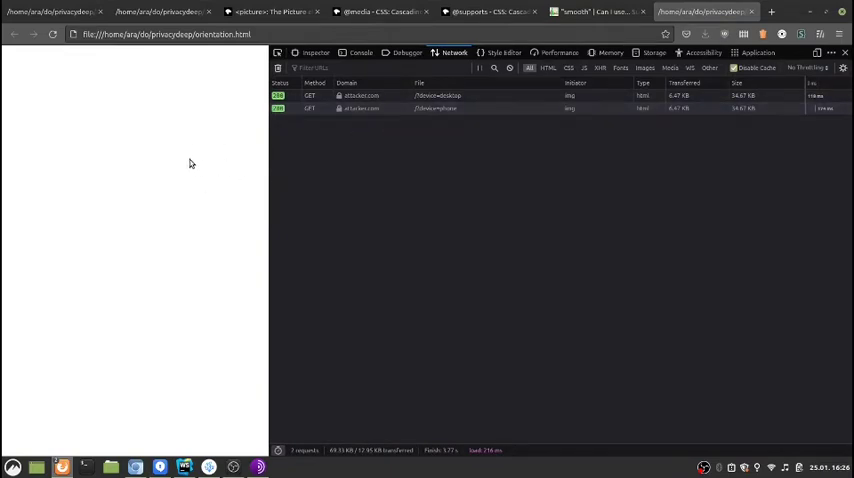
{"action": "mouse_move", "coordinate": [268, 160]}
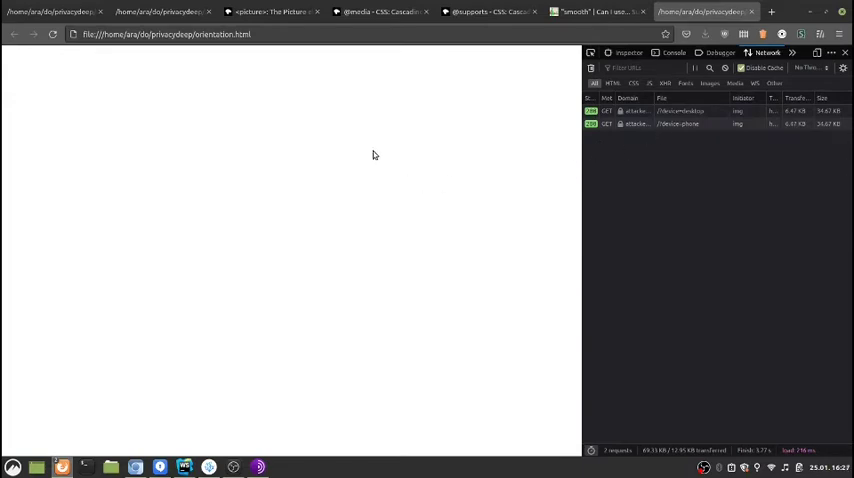
{"action": "left_click", "coordinate": [487, 11]}
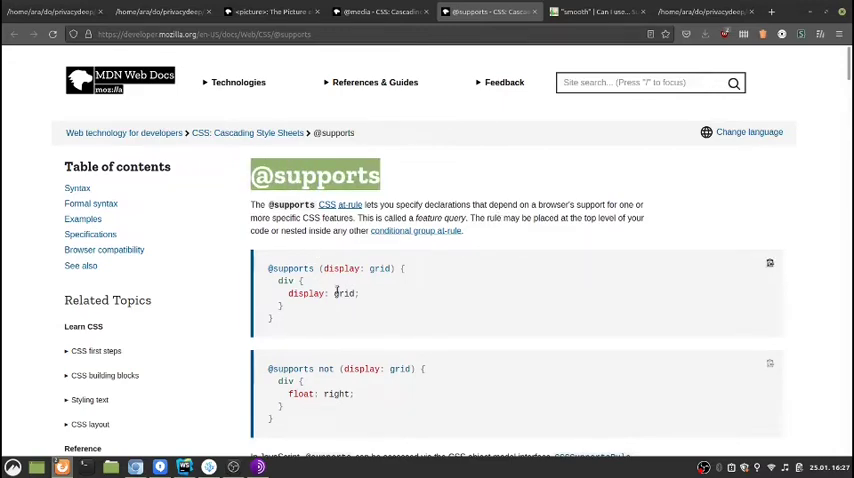
Highlight display: grid on MDN, then search Can I use for grid support
{"action": "double_click", "coordinate": [350, 268]}
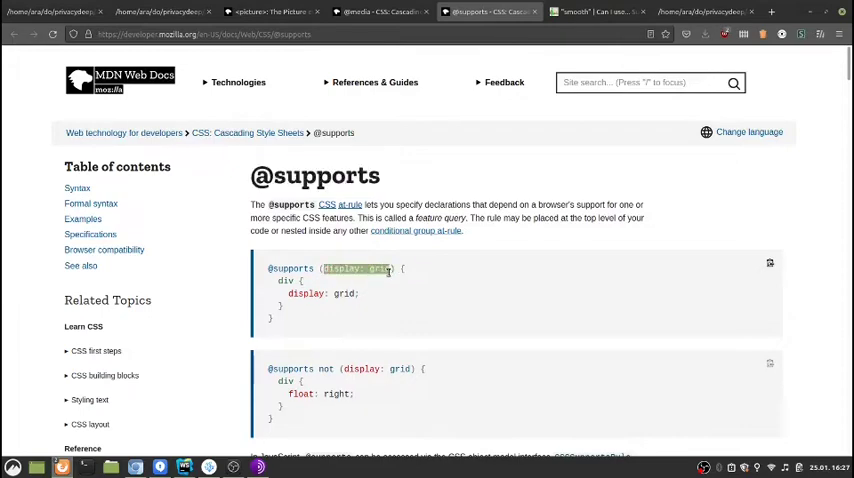
{"action": "mouse_move", "coordinate": [383, 303]}
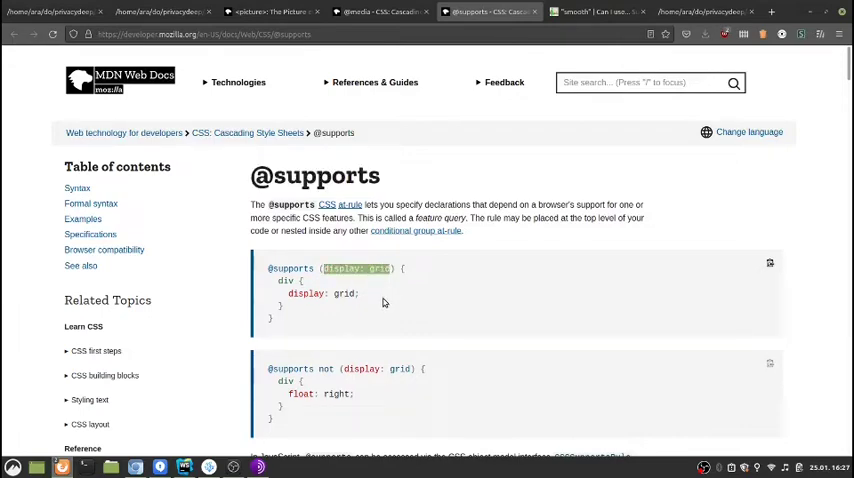
{"action": "left_click", "coordinate": [590, 11]}
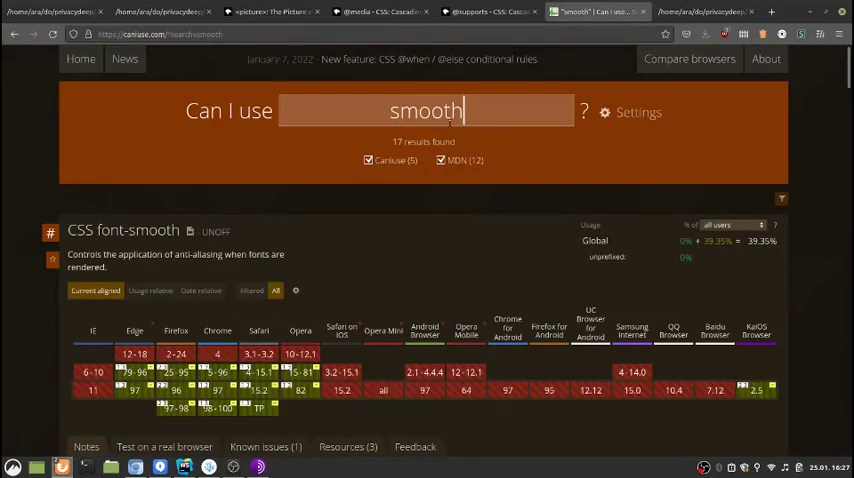
{"action": "double_click", "coordinate": [426, 111]}
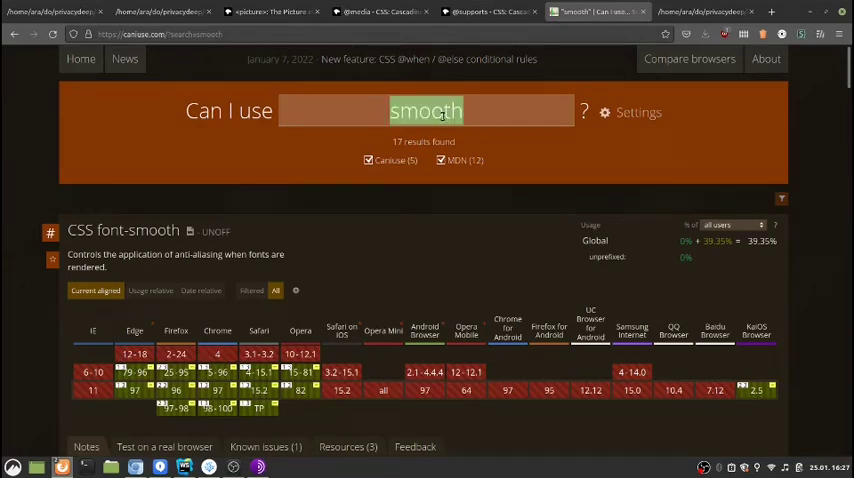
{"action": "type", "text": "grid"}
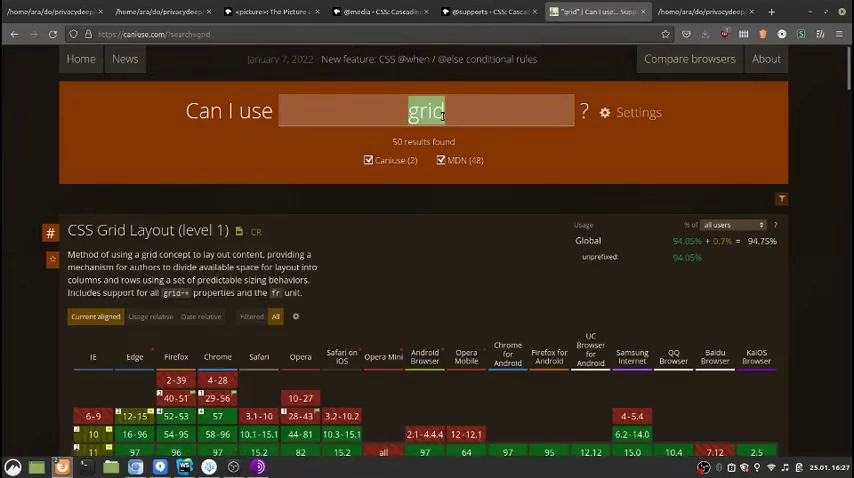
{"action": "type", "text": "flex"}
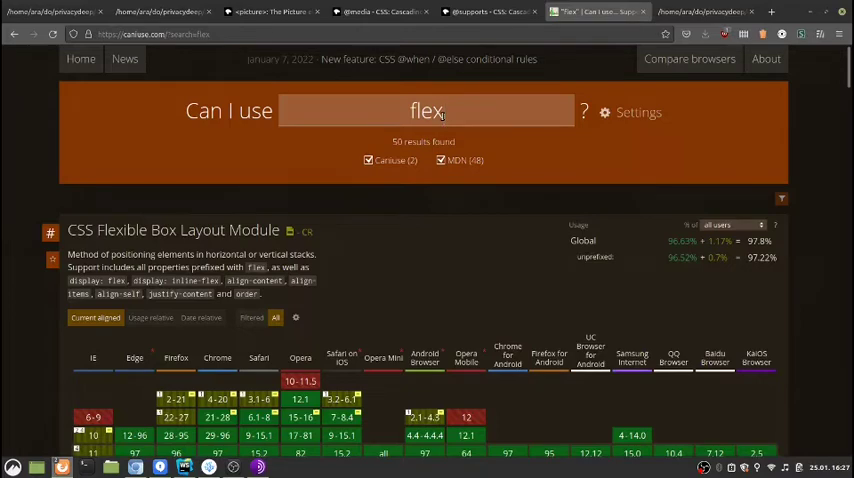
{"action": "mouse_move", "coordinate": [430, 182]}
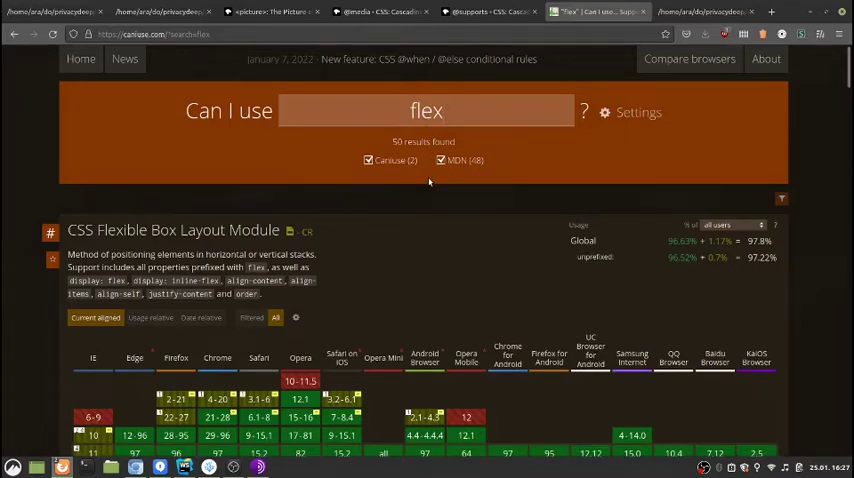
{"action": "left_click", "coordinate": [426, 111]}
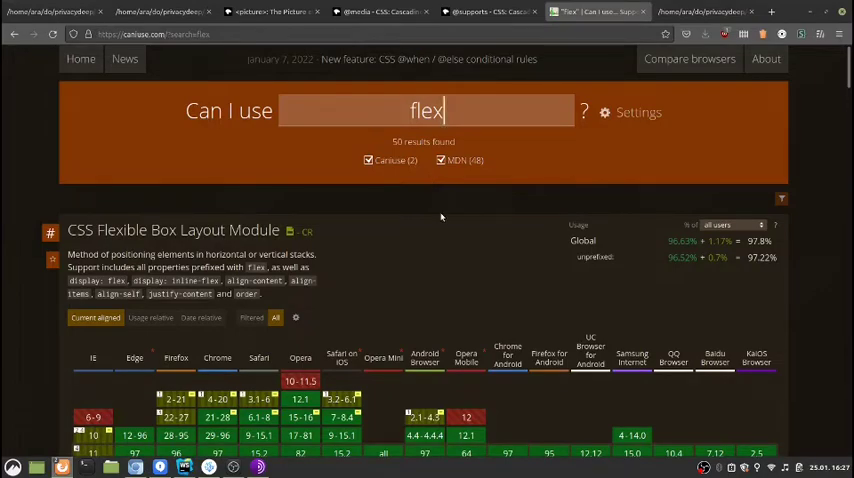
{"action": "scroll", "scroll_direction": "down", "scroll_amount": 3}
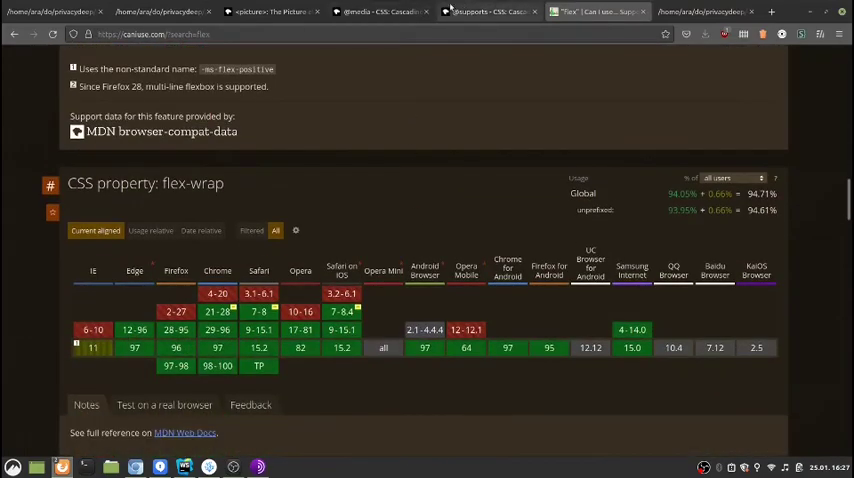
{"action": "left_click", "coordinate": [486, 11]}
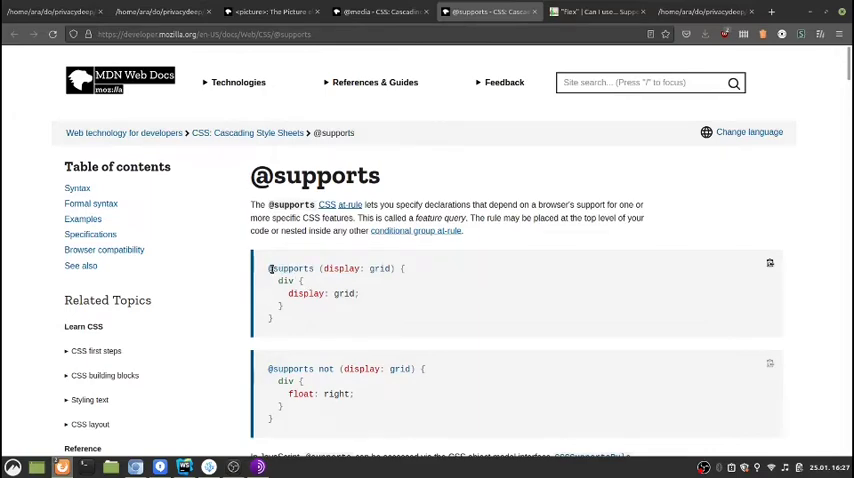
{"action": "double_click", "coordinate": [330, 268]}
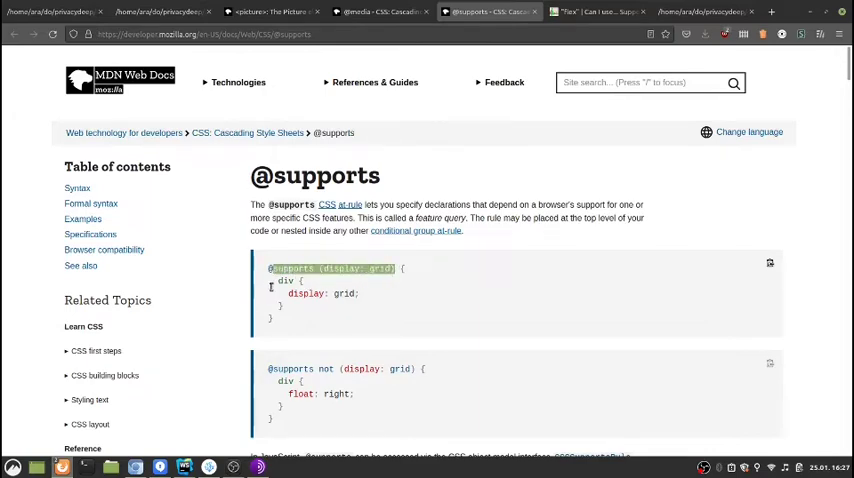
{"action": "double_click", "coordinate": [305, 293]}
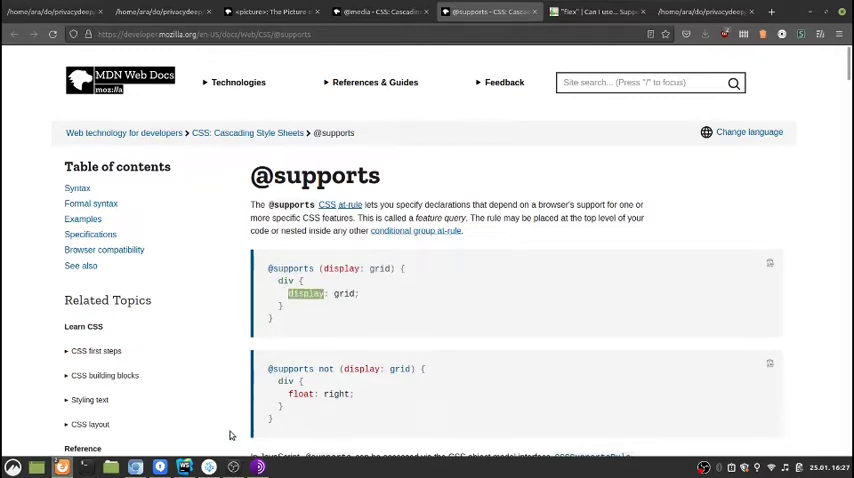
{"action": "left_click", "coordinate": [184, 466]}
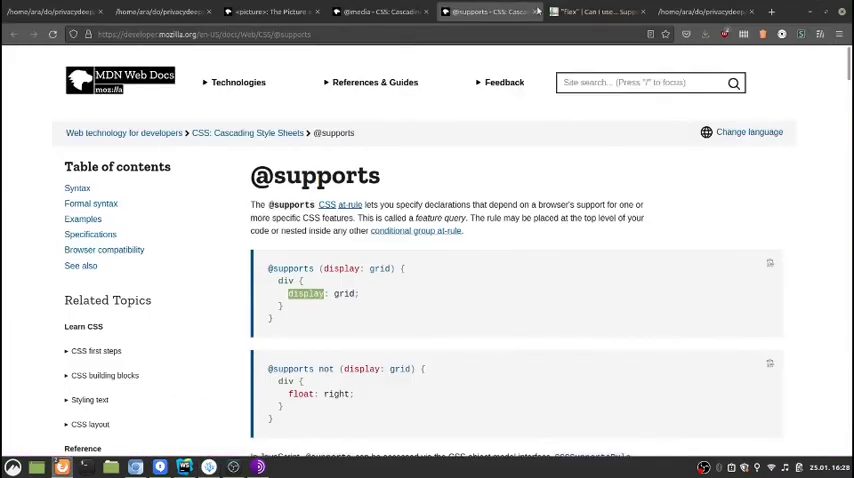
{"action": "left_click", "coordinate": [597, 11]}
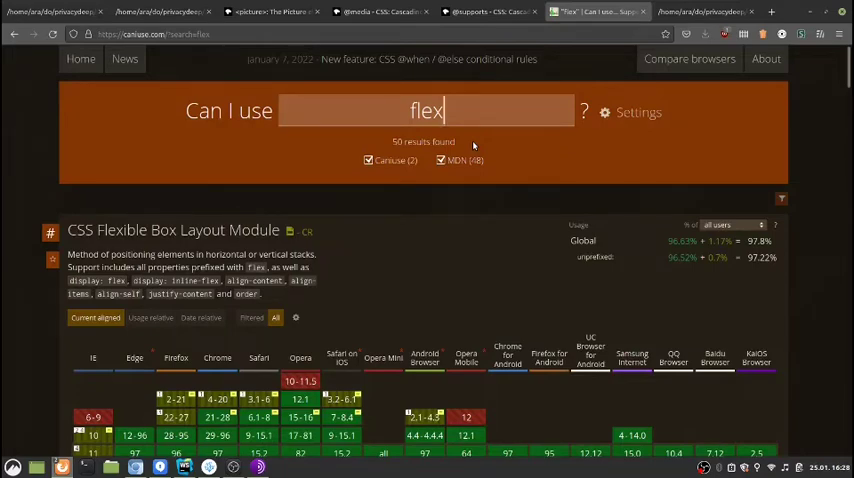
{"action": "double_click", "coordinate": [425, 111]}
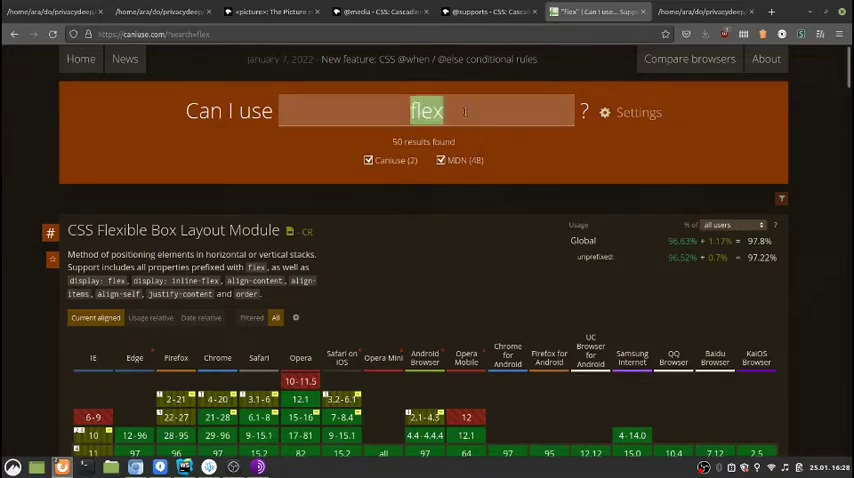
{"action": "type", "text": "grid"}
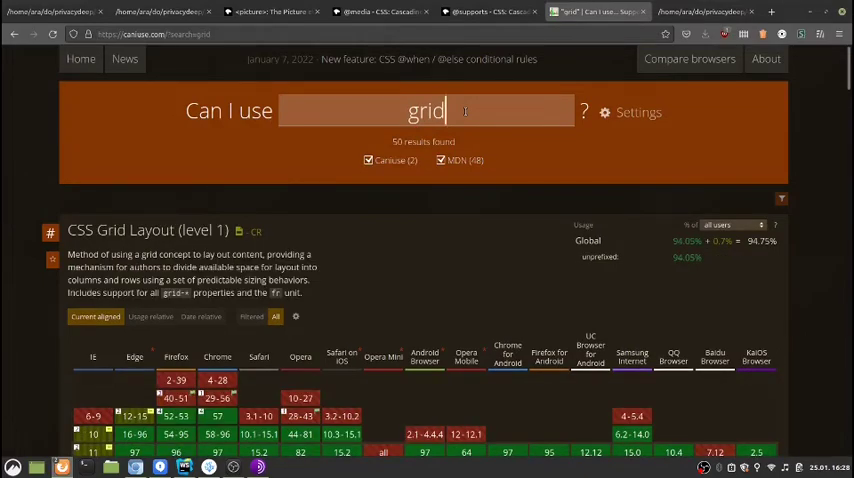
{"action": "scroll", "scroll_direction": "down", "scroll_amount": 3}
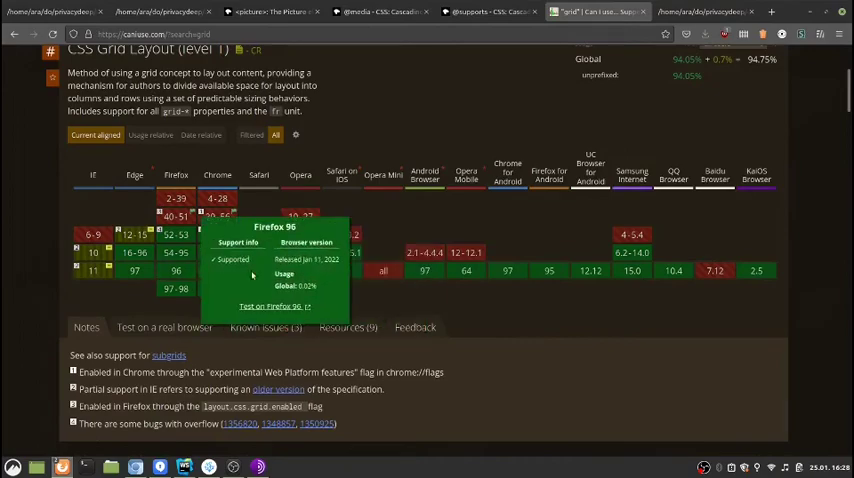
{"action": "scroll", "scroll_direction": "down", "scroll_amount": 3}
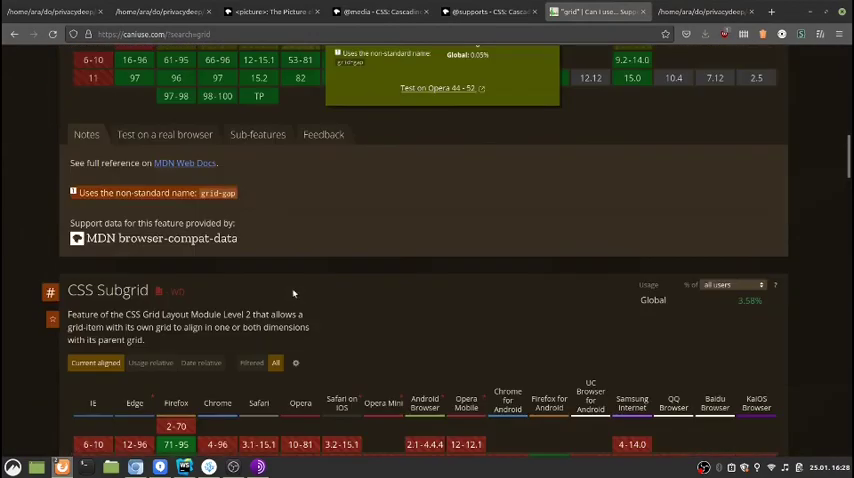
{"action": "scroll", "scroll_direction": "down", "scroll_amount": 3}
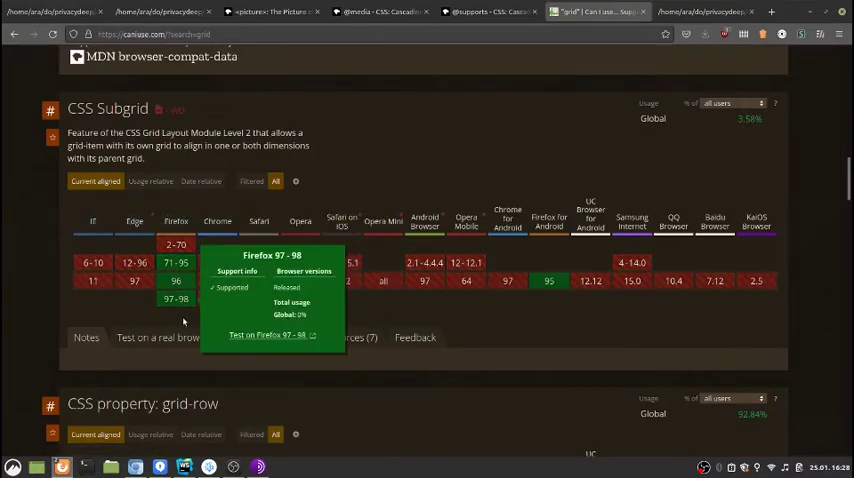
{"action": "mouse_move", "coordinate": [183, 322]}
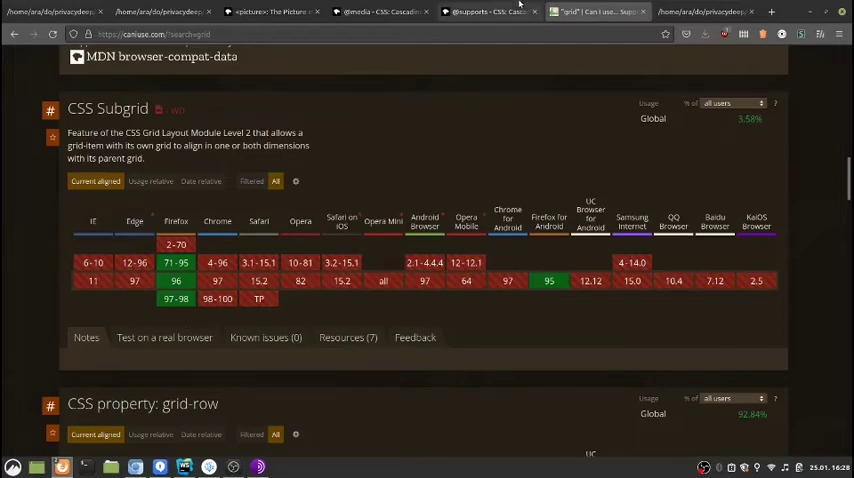
{"action": "left_click", "coordinate": [380, 11]}
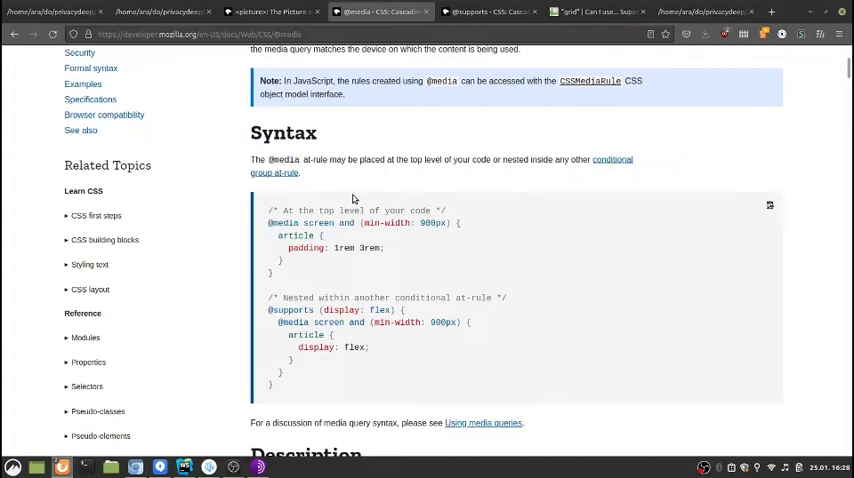
{"action": "double_click", "coordinate": [312, 223]}
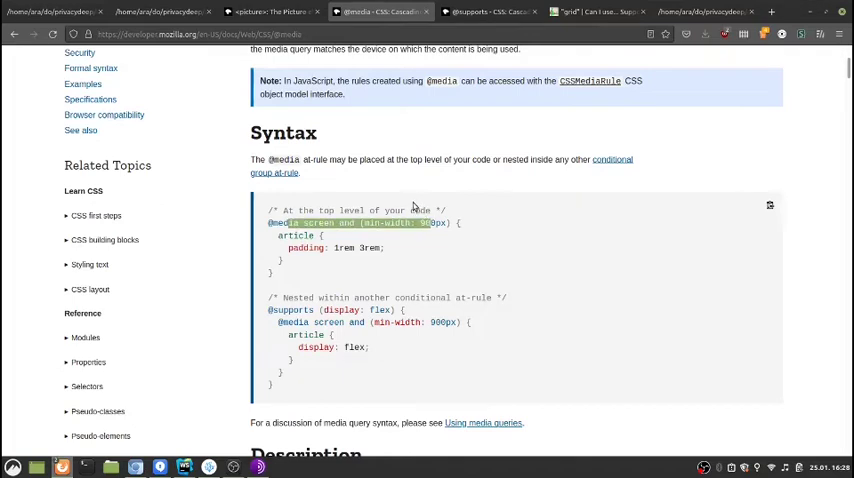
{"action": "mouse_move", "coordinate": [407, 188]}
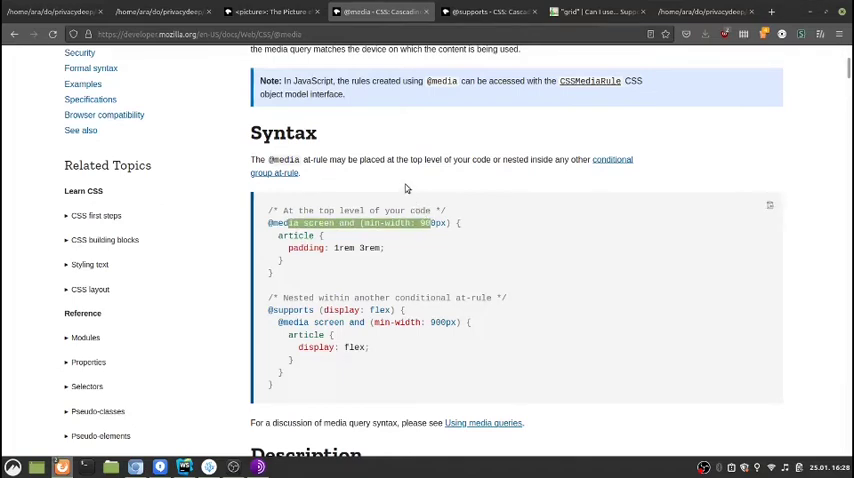
{"action": "mouse_move", "coordinate": [395, 172]}
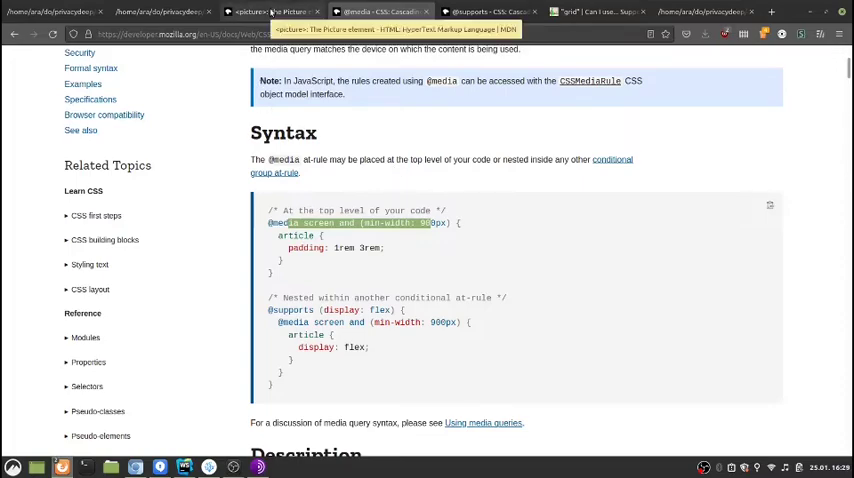
{"action": "left_click", "coordinate": [280, 11]}
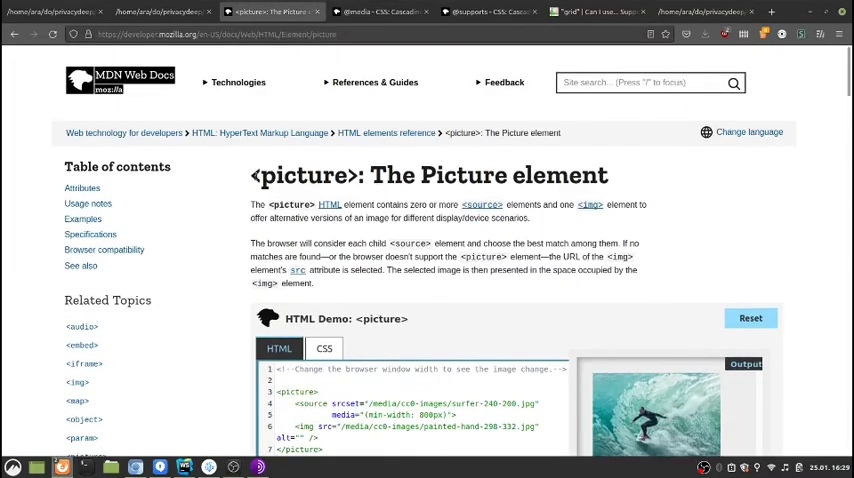
Review the picture element demo's srcset source lines, then move to the local picturetag.html page
{"action": "double_click", "coordinate": [302, 175]}
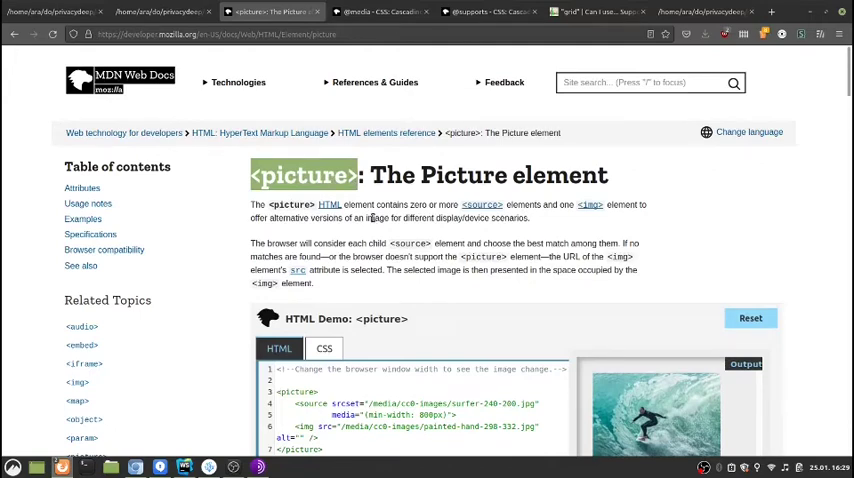
{"action": "mouse_move", "coordinate": [376, 216]}
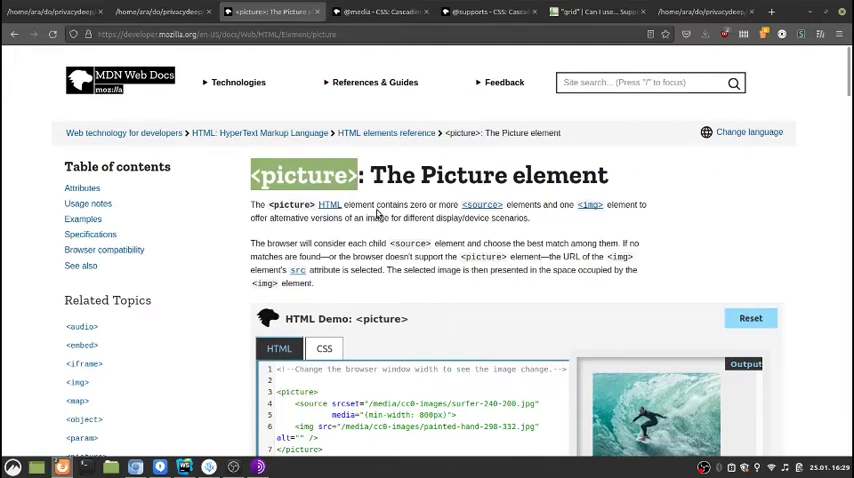
{"action": "scroll", "scroll_direction": "down", "scroll_amount": 3}
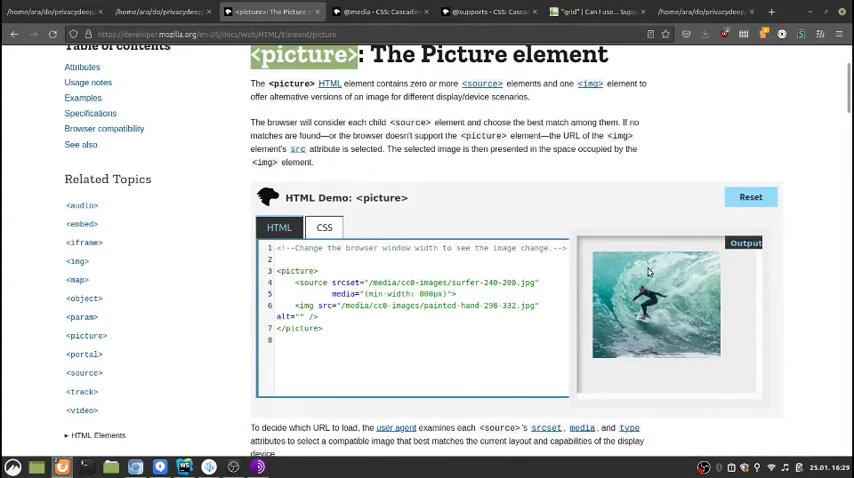
{"action": "scroll", "scroll_direction": "down", "scroll_amount": 3}
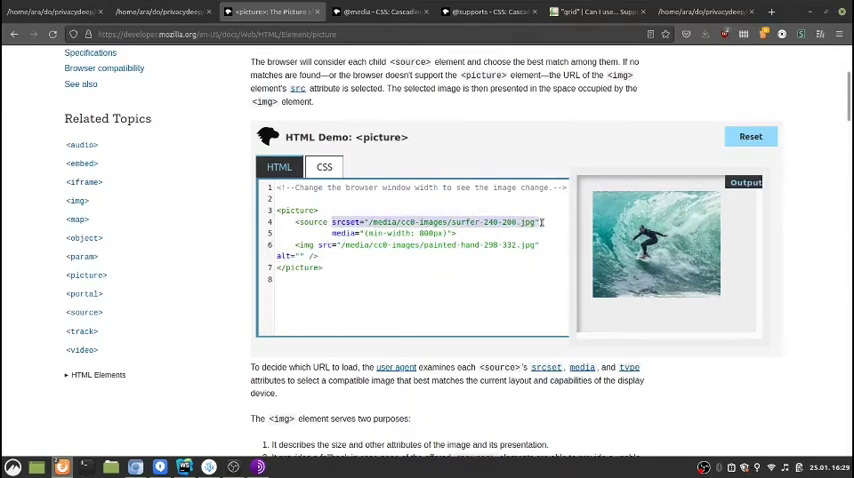
{"action": "double_click", "coordinate": [346, 233]}
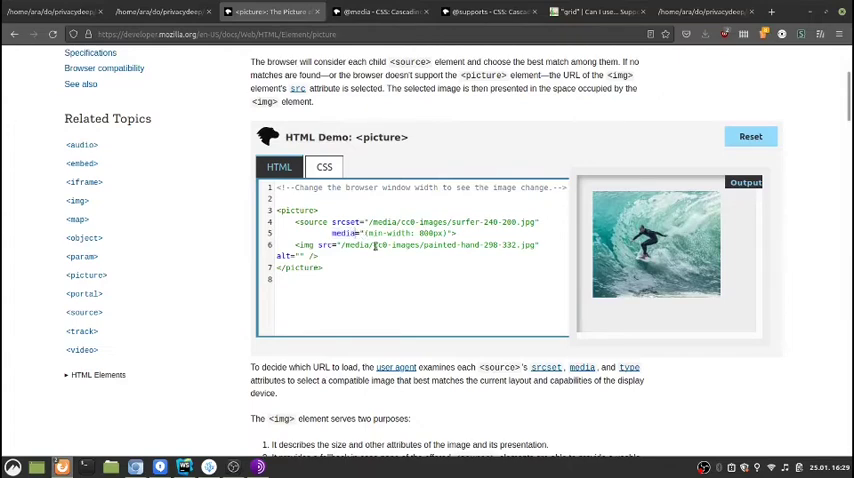
{"action": "left_click", "coordinate": [380, 11]}
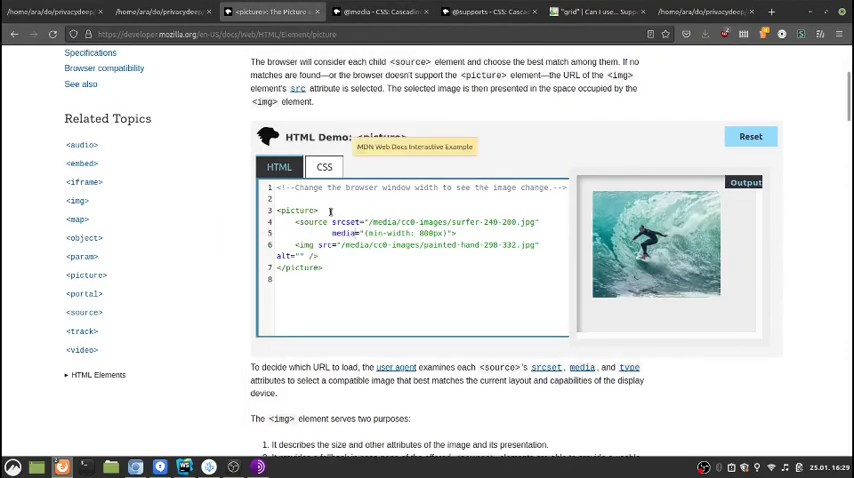
{"action": "left_click", "coordinate": [160, 11]}
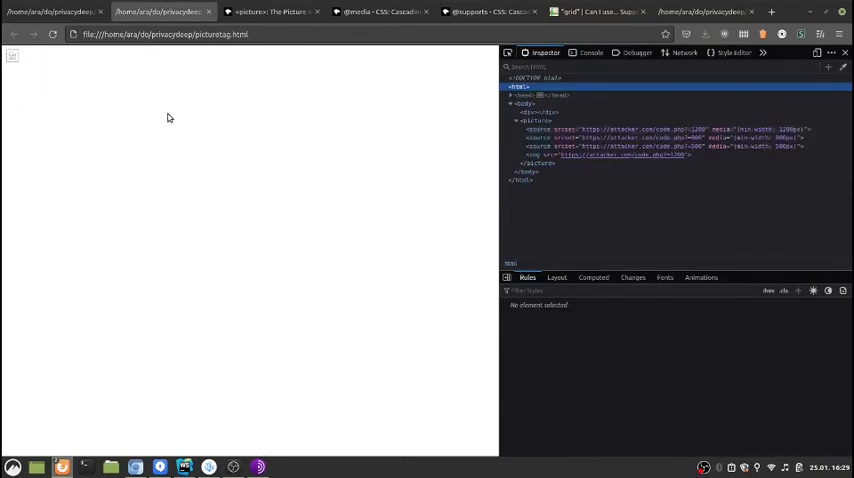
{"action": "mouse_move", "coordinate": [22, 68]}
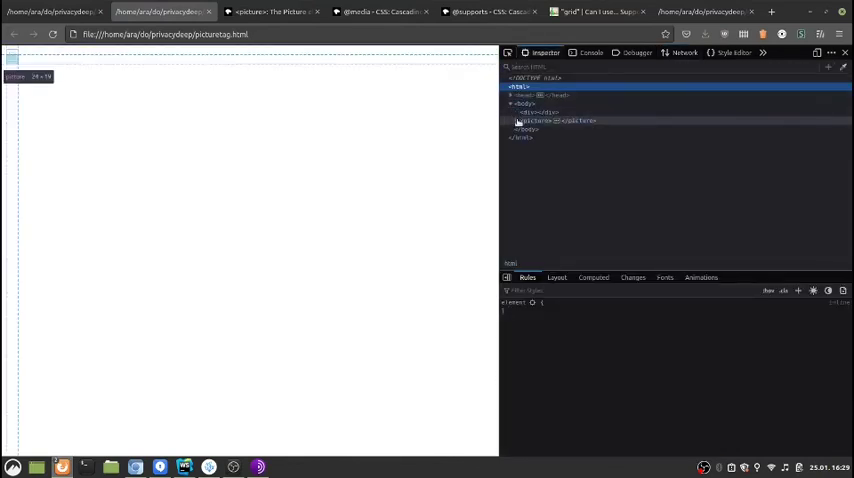
{"action": "left_click", "coordinate": [519, 121]}
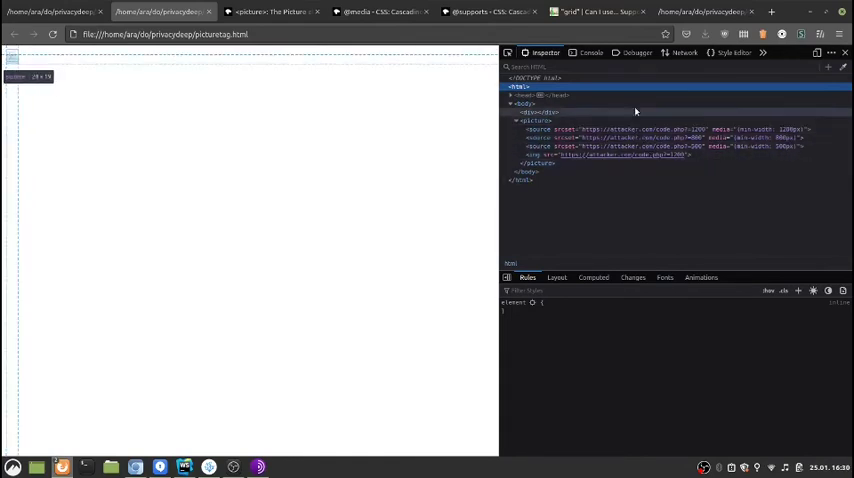
{"action": "left_click", "coordinate": [502, 52]}
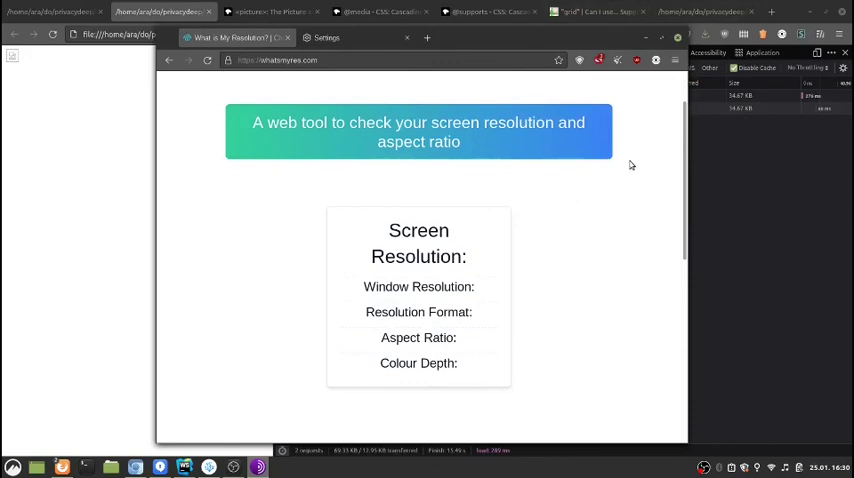
{"action": "mouse_move", "coordinate": [634, 161]}
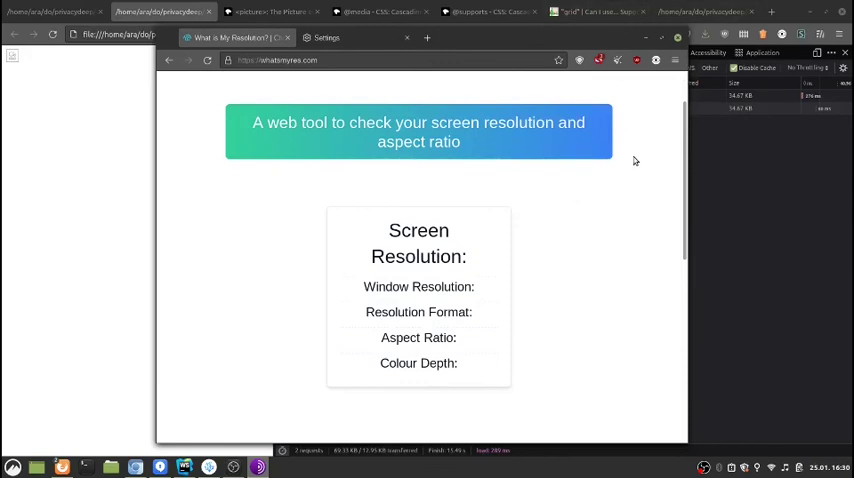
{"action": "mouse_move", "coordinate": [651, 121]}
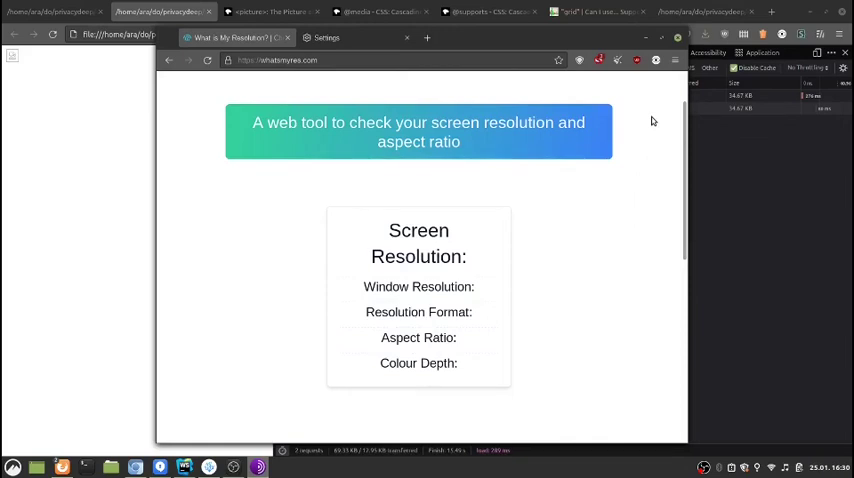
{"action": "mouse_move", "coordinate": [651, 85]}
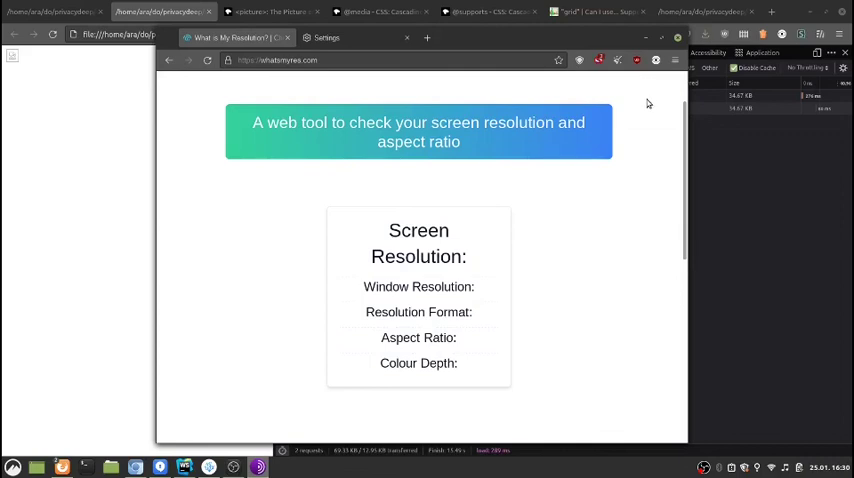
{"action": "mouse_move", "coordinate": [651, 122]}
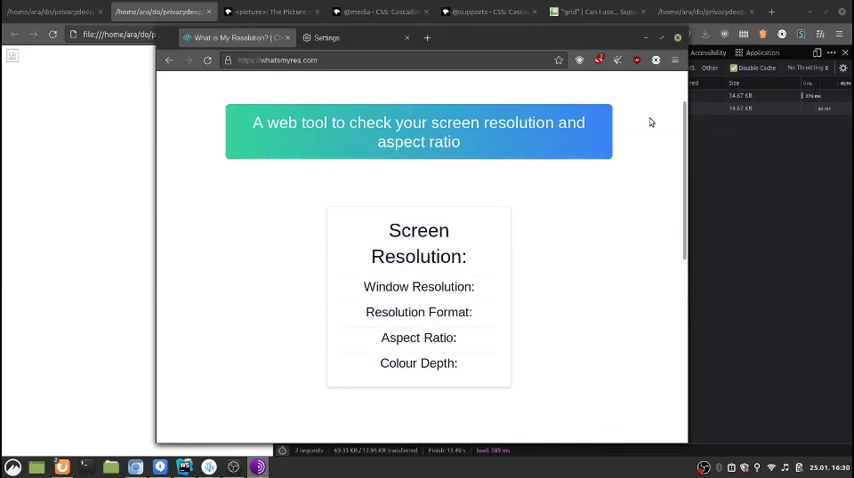